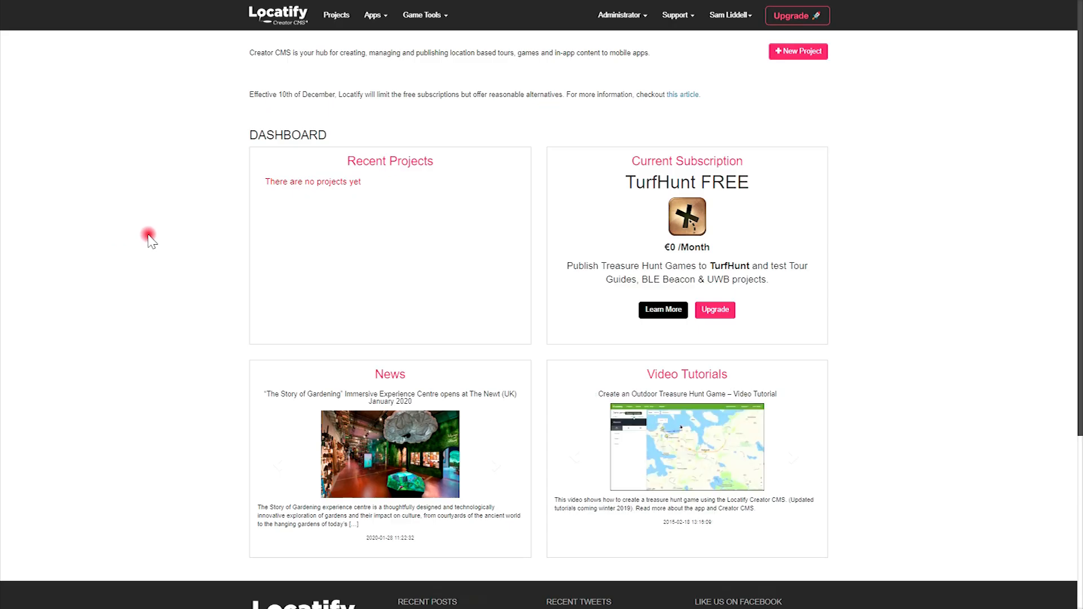
{"action": "mouse_move", "coordinate": [144, 239]}
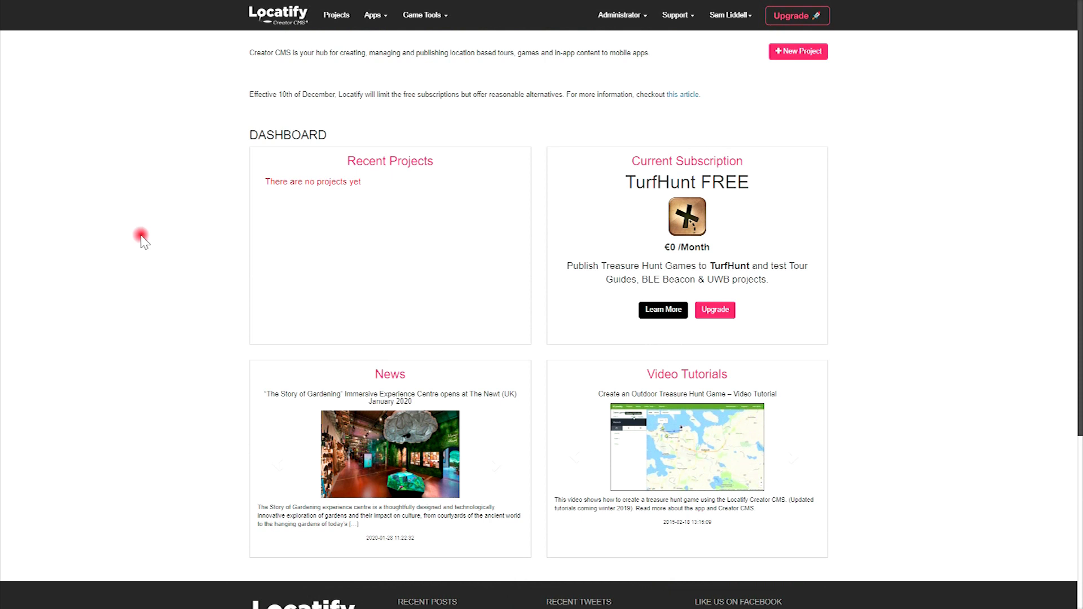
- Start a new project named 'Test name' and choose Dutch from the language list
{"action": "left_click", "coordinate": [797, 52]}
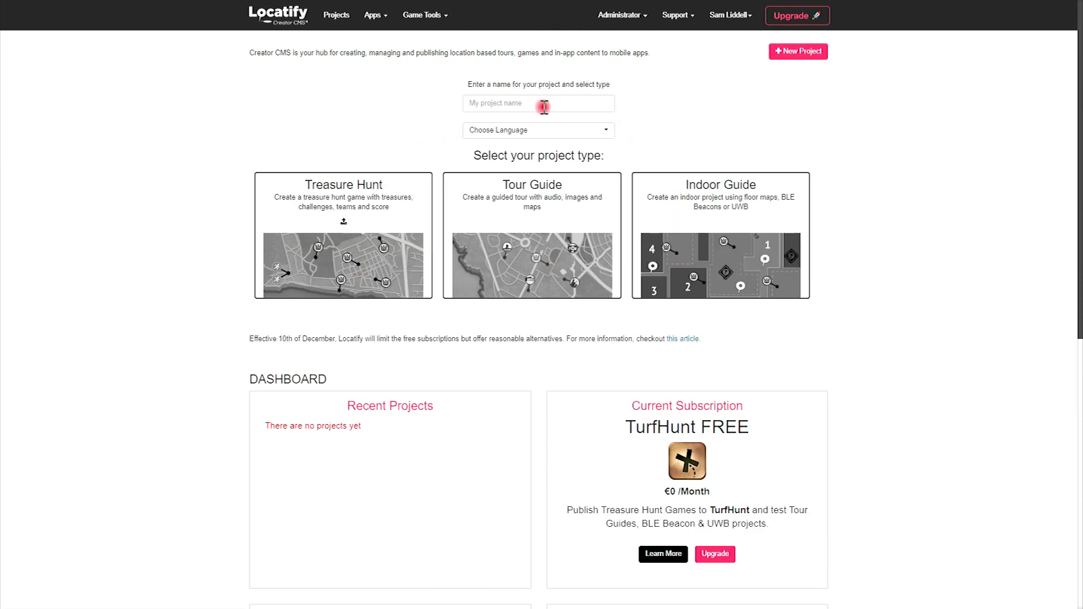
{"action": "type", "text": "Test"}
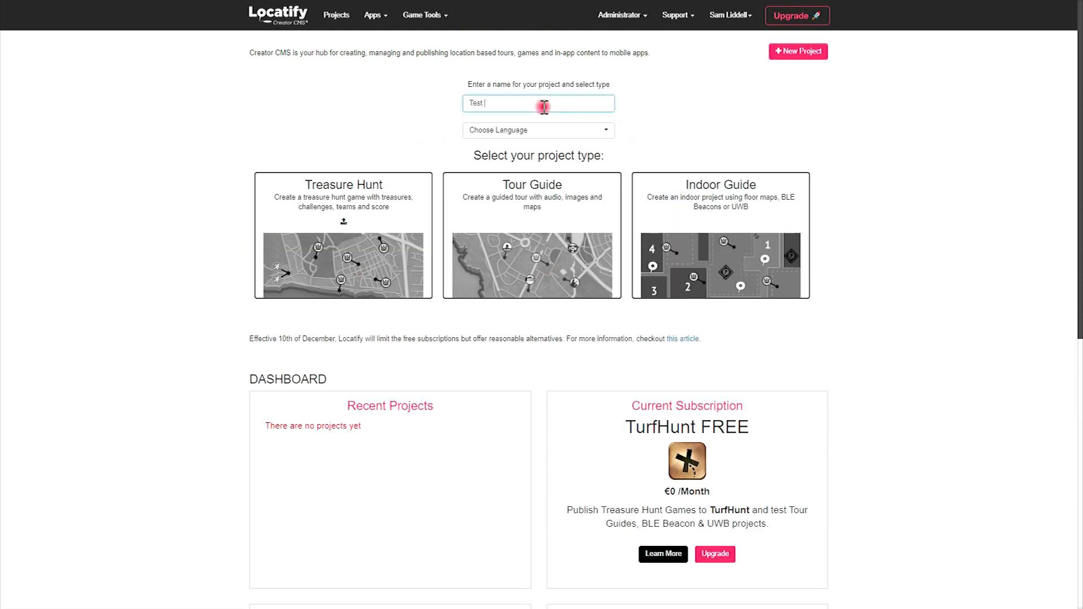
{"action": "left_click", "coordinate": [537, 129]}
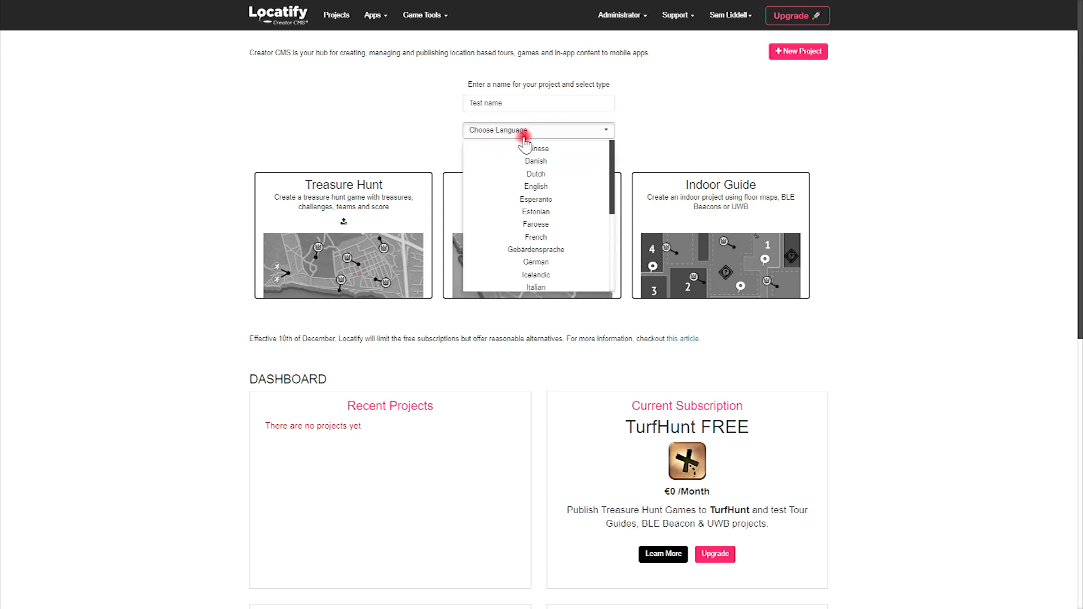
{"action": "left_click", "coordinate": [535, 174]}
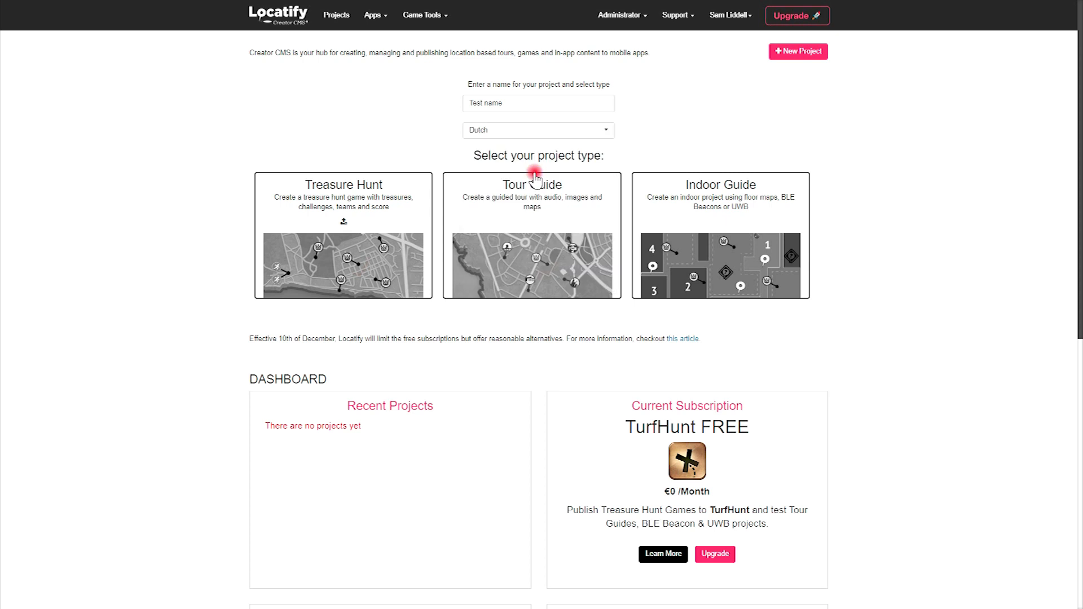
{"action": "mouse_move", "coordinate": [352, 203]}
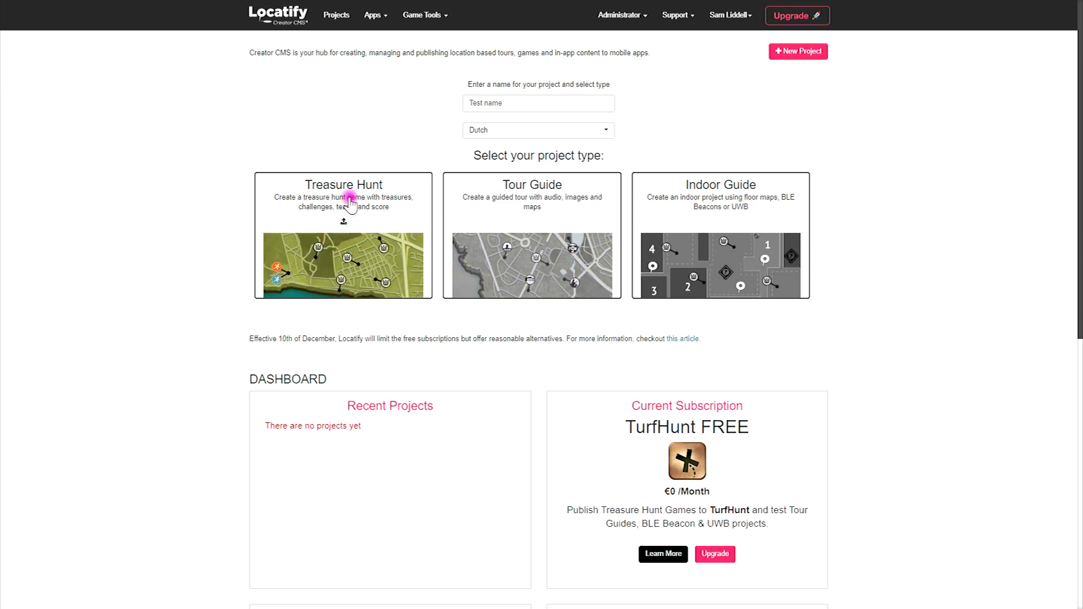
- Choose the Treasure Hunt project type and centre the map on Amsterdam, Netherlands
{"action": "left_click", "coordinate": [343, 235]}
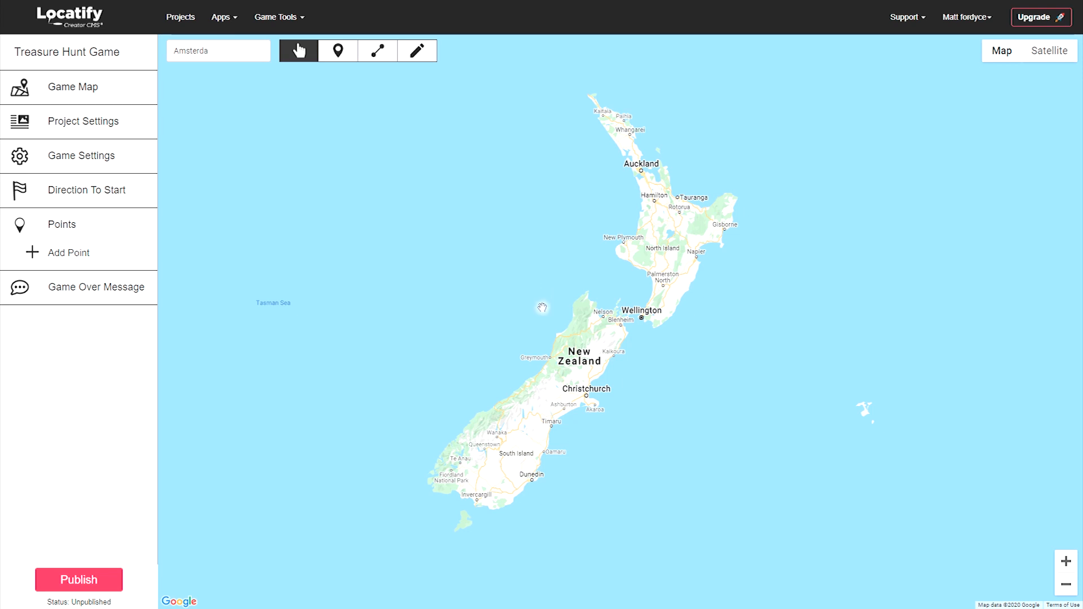
{"action": "mouse_move", "coordinate": [527, 307]}
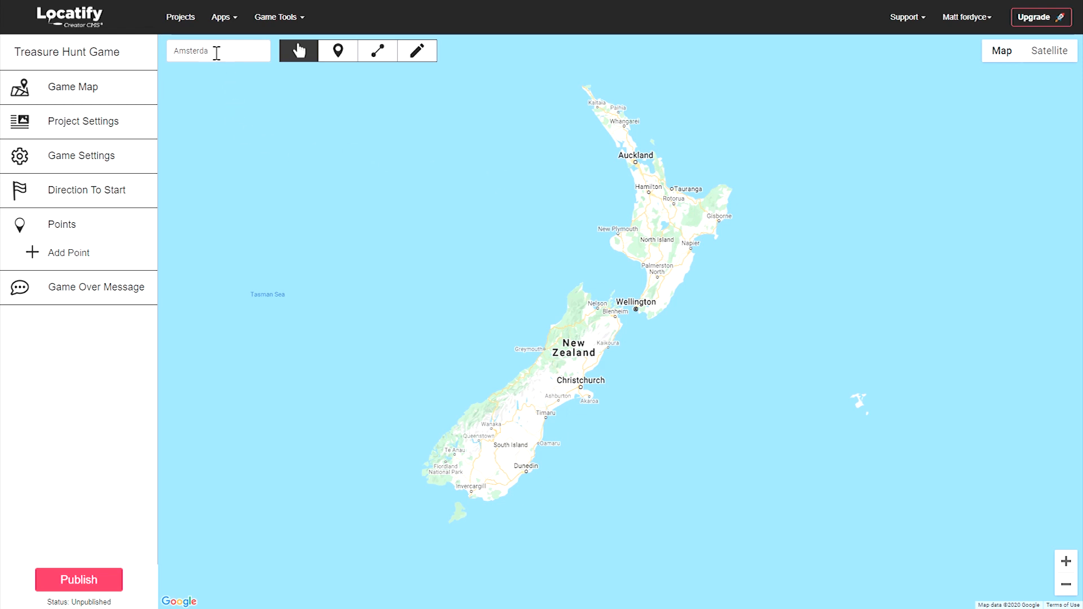
{"action": "type", "text": "Amsterda"}
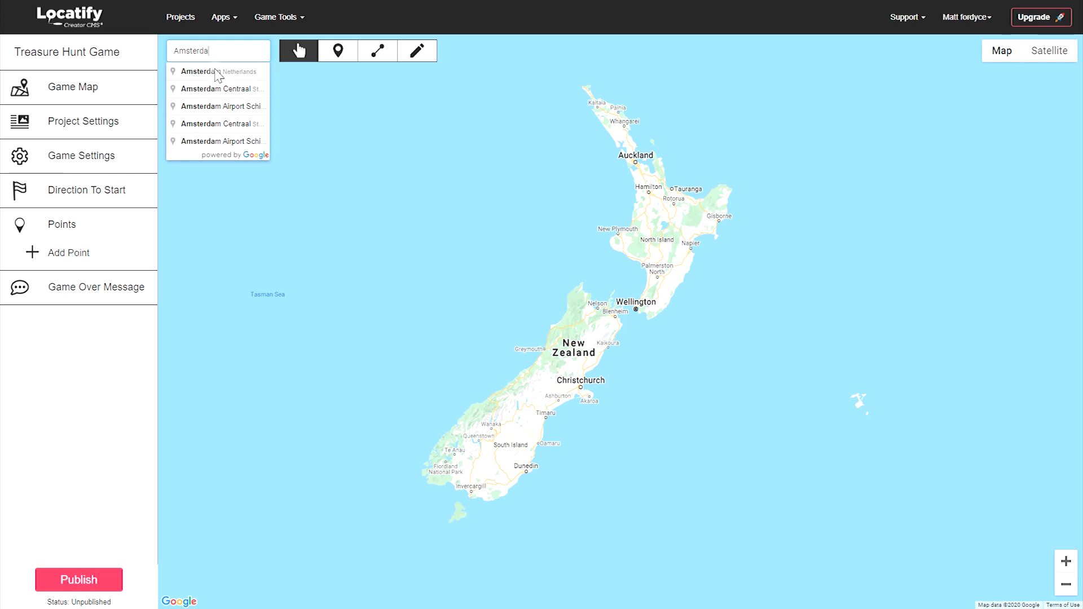
{"action": "left_click", "coordinate": [206, 71]}
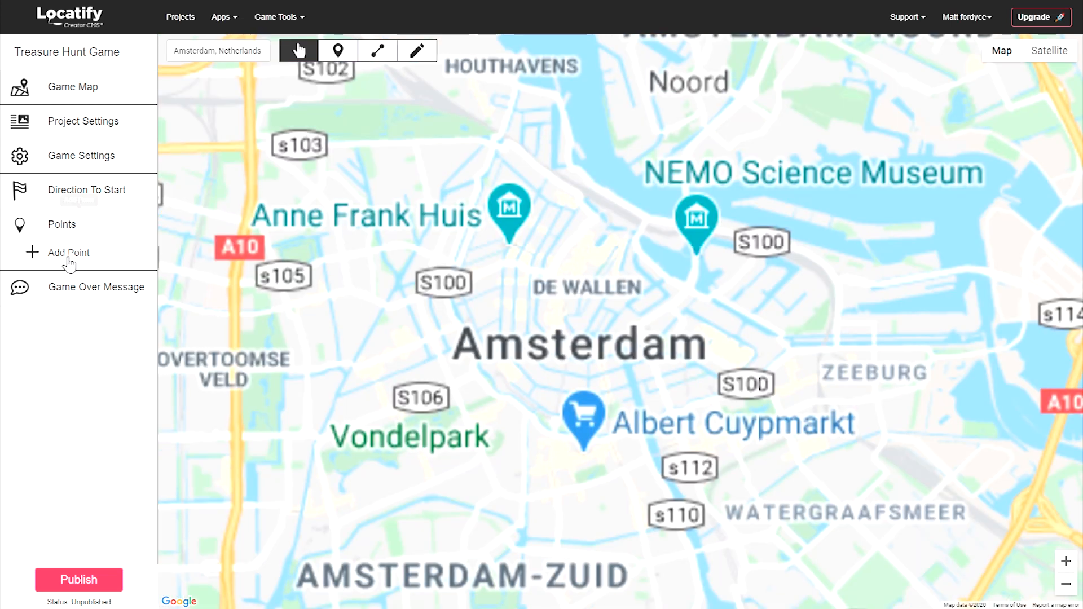
{"action": "mouse_move", "coordinate": [69, 252]}
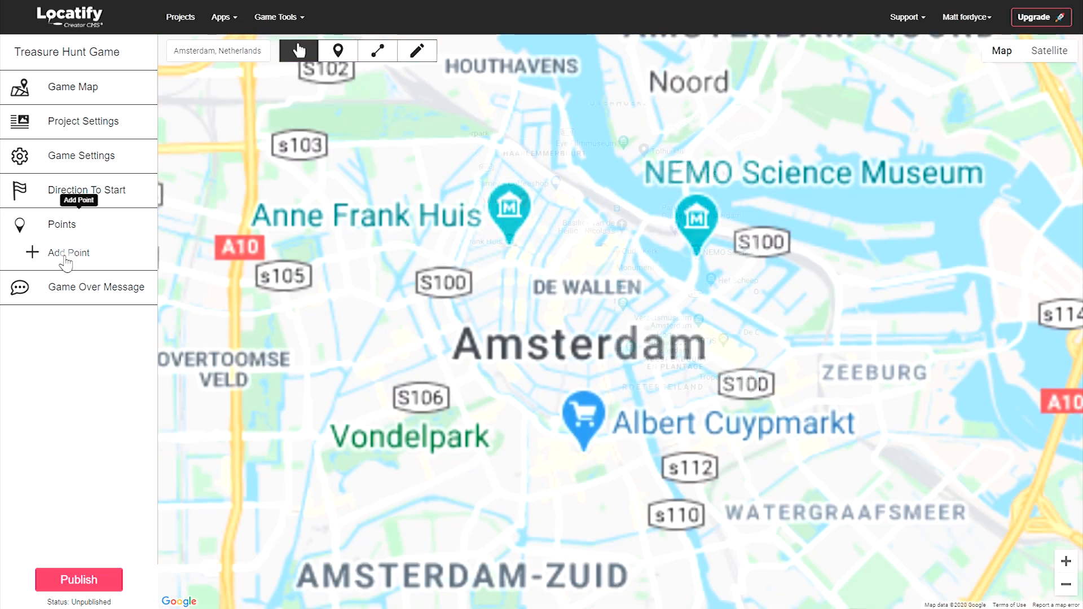
- Add Point 1 by dropping a pin near Museum Van Loon
{"action": "left_click", "coordinate": [337, 50]}
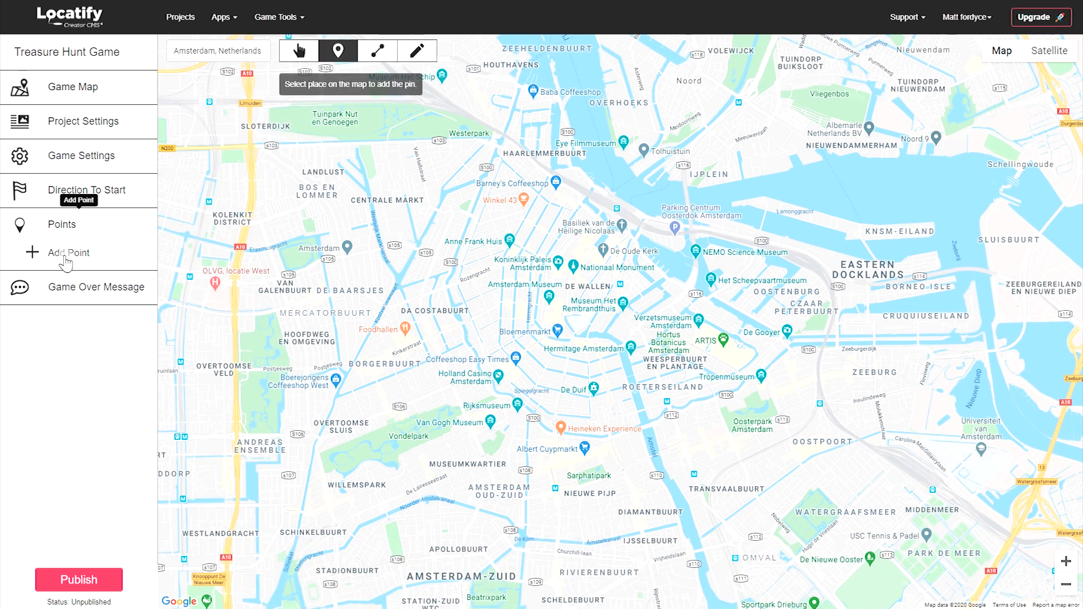
{"action": "mouse_move", "coordinate": [545, 376]}
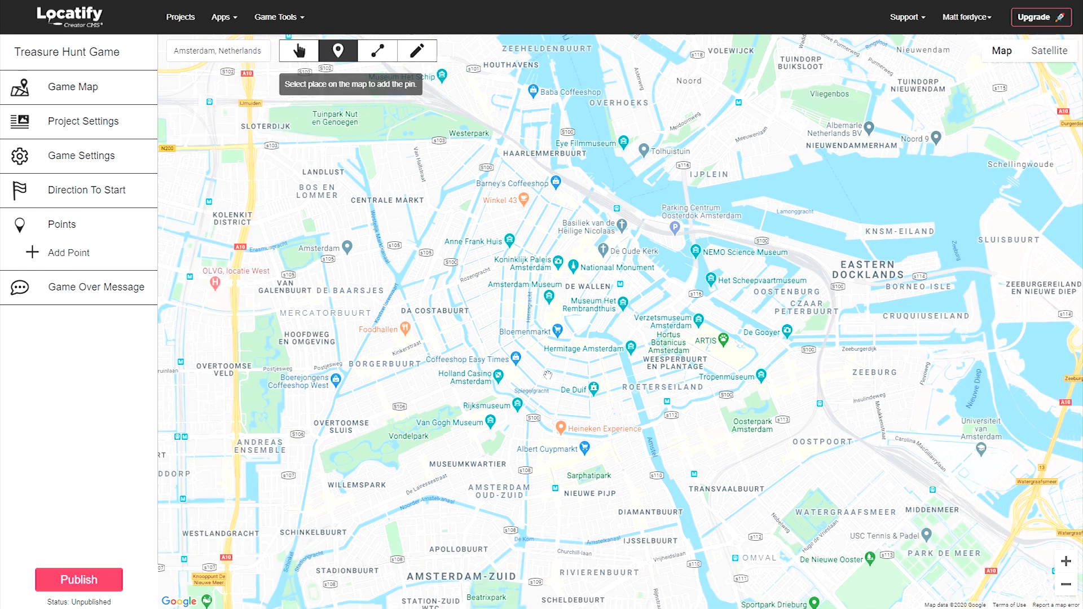
{"action": "left_click", "coordinate": [542, 357]}
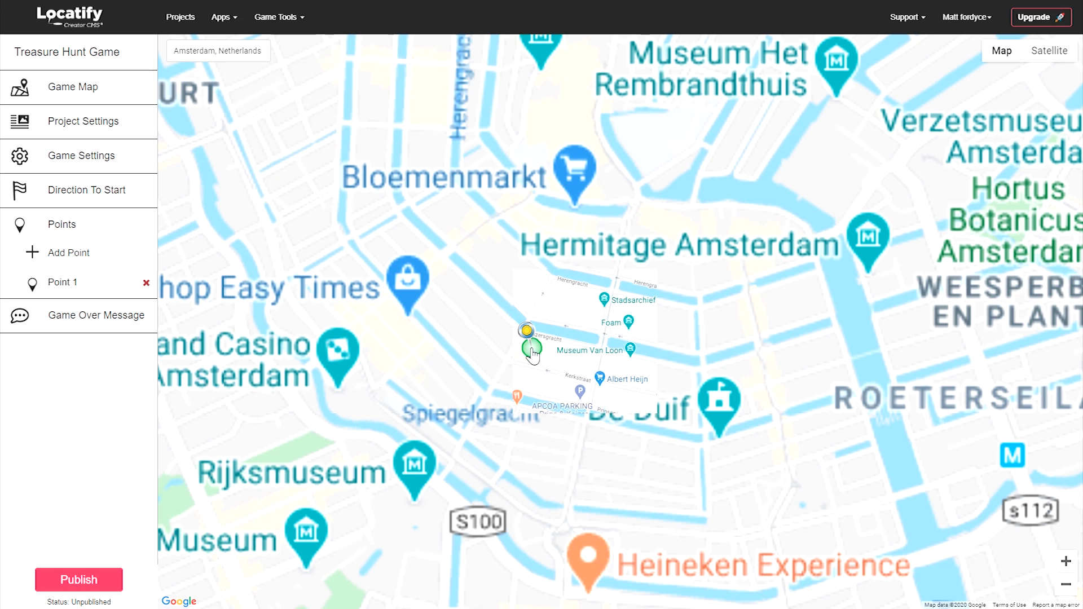
- Set Point 1's thumbnail to the black pin image from the media library
{"action": "left_click", "coordinate": [62, 282]}
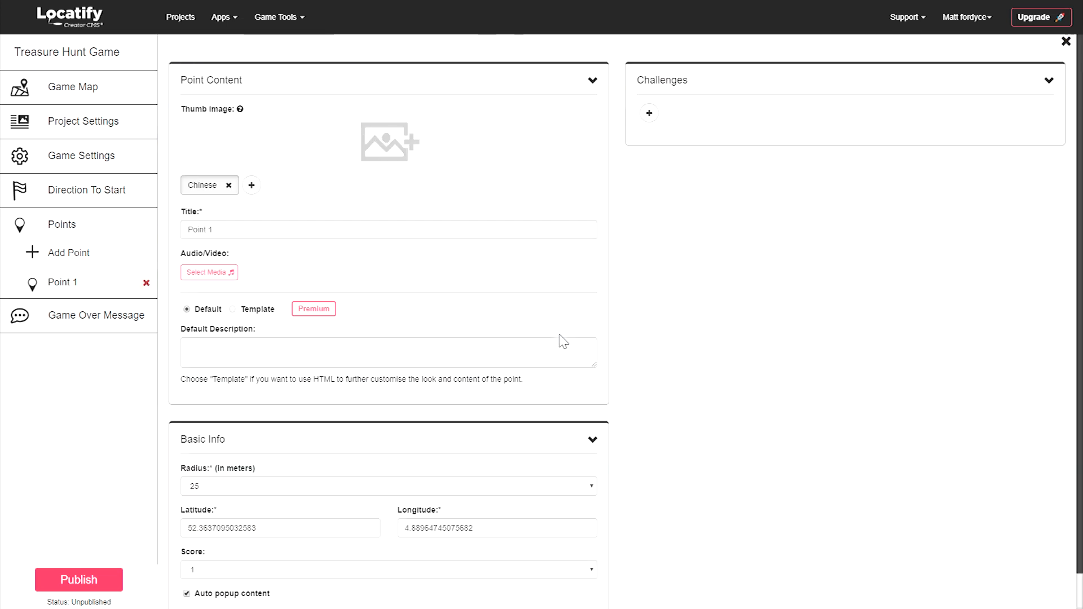
{"action": "mouse_move", "coordinate": [552, 319]}
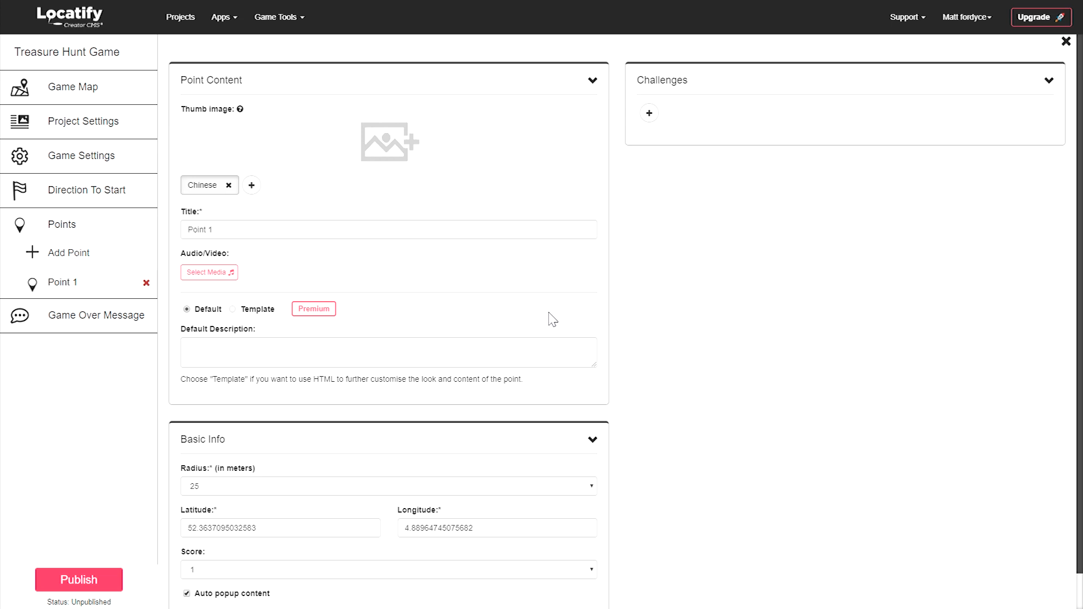
{"action": "left_click", "coordinate": [388, 142]}
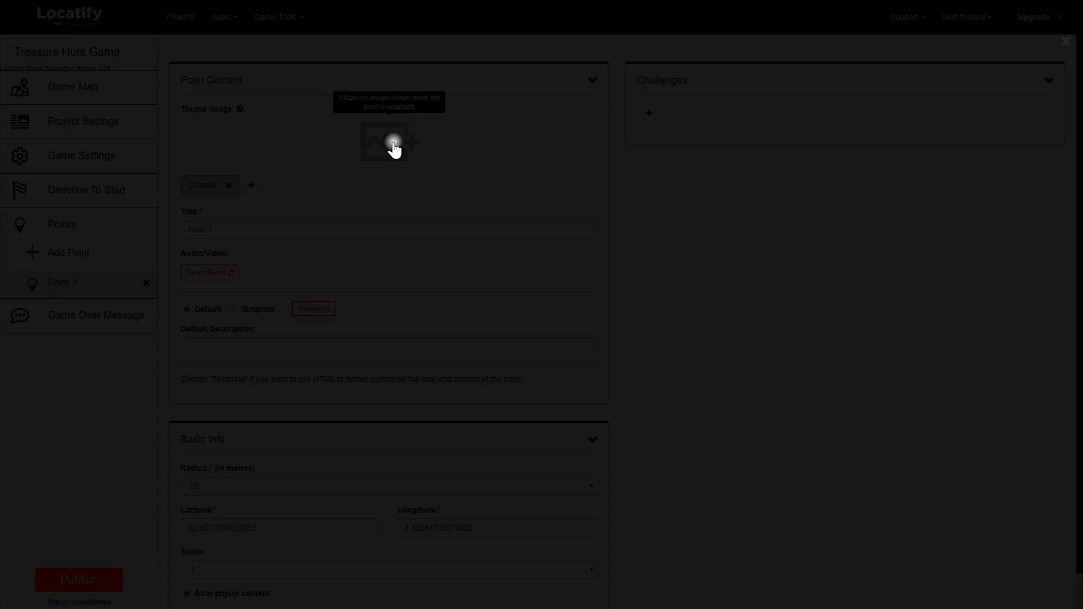
{"action": "left_click", "coordinate": [389, 142]}
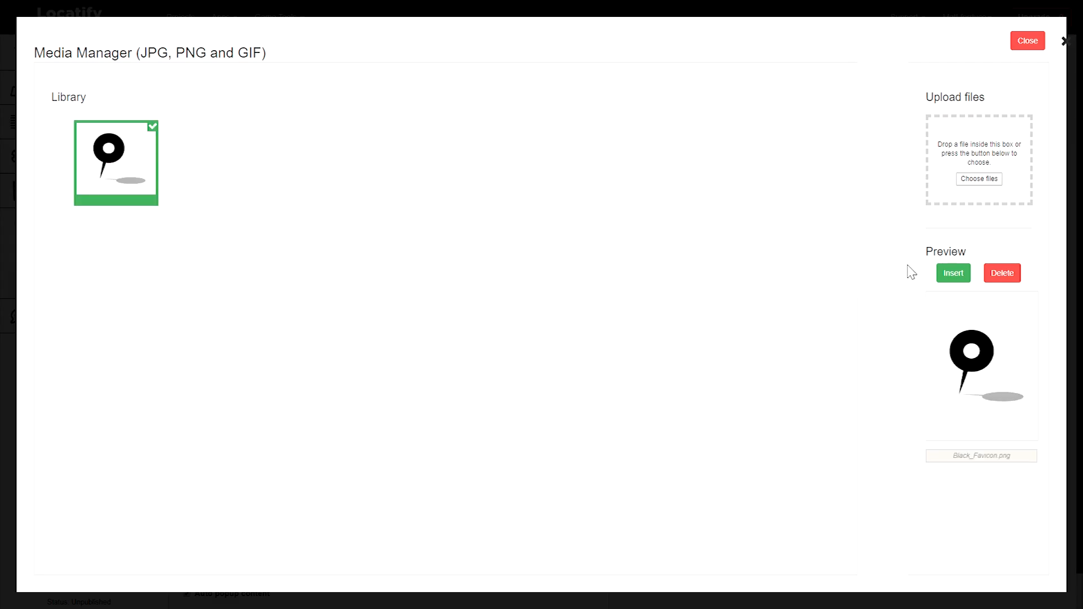
{"action": "left_click", "coordinate": [953, 272]}
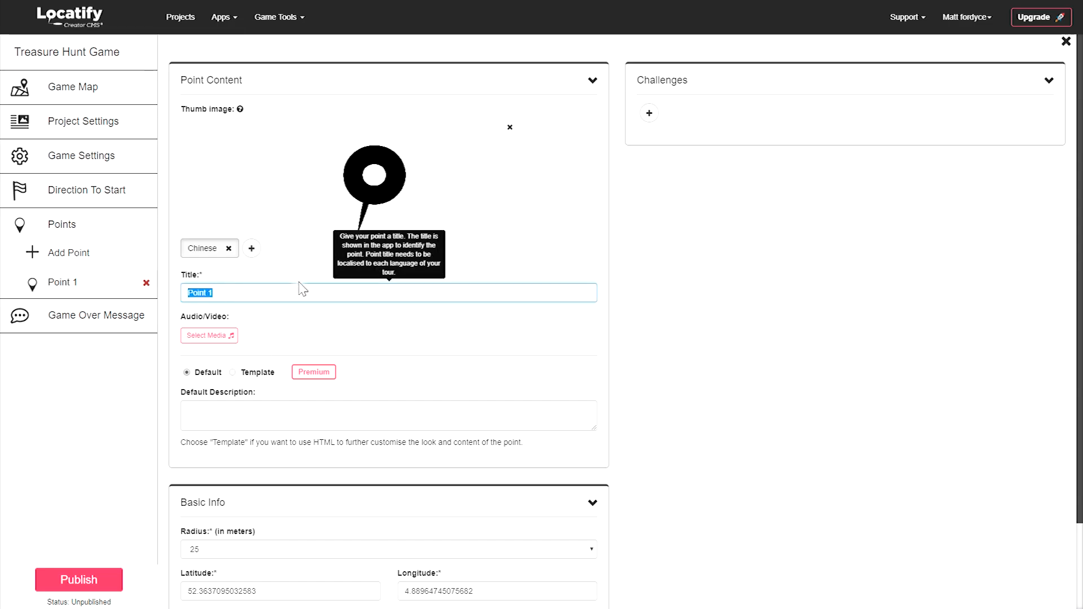
- Enter 'Title' as Point 1's title and 'Description' as its description
{"action": "type", "text": "T"}
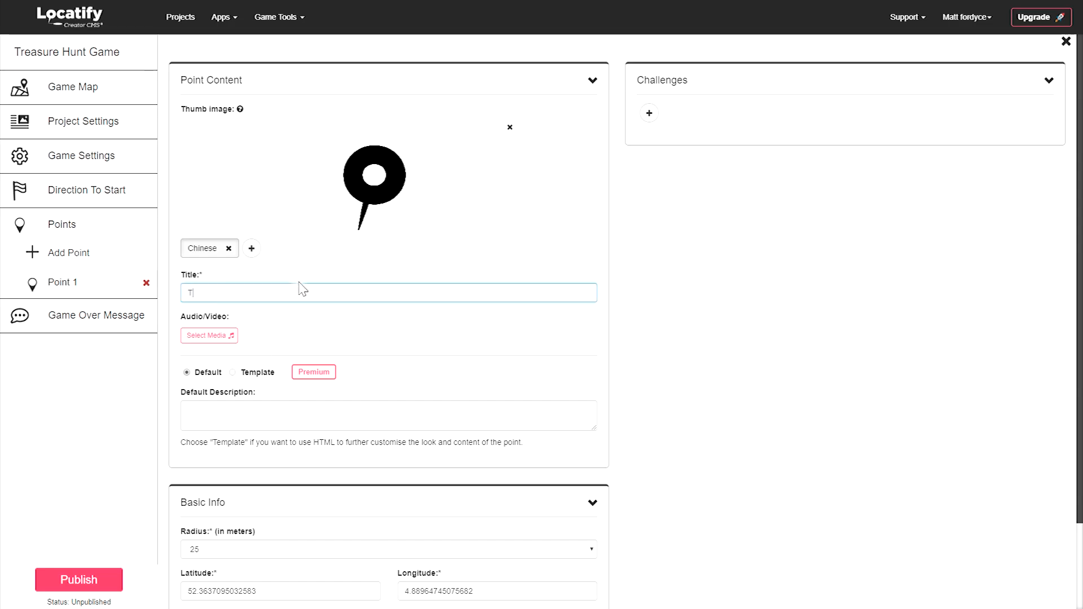
{"action": "type", "text": "itle"}
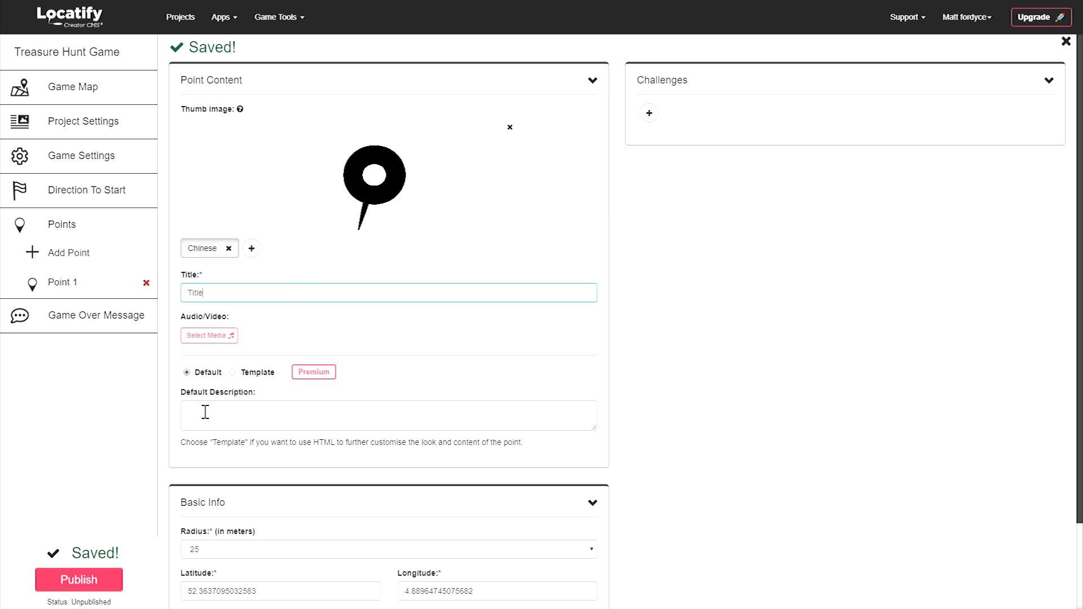
{"action": "type", "text": "Description"}
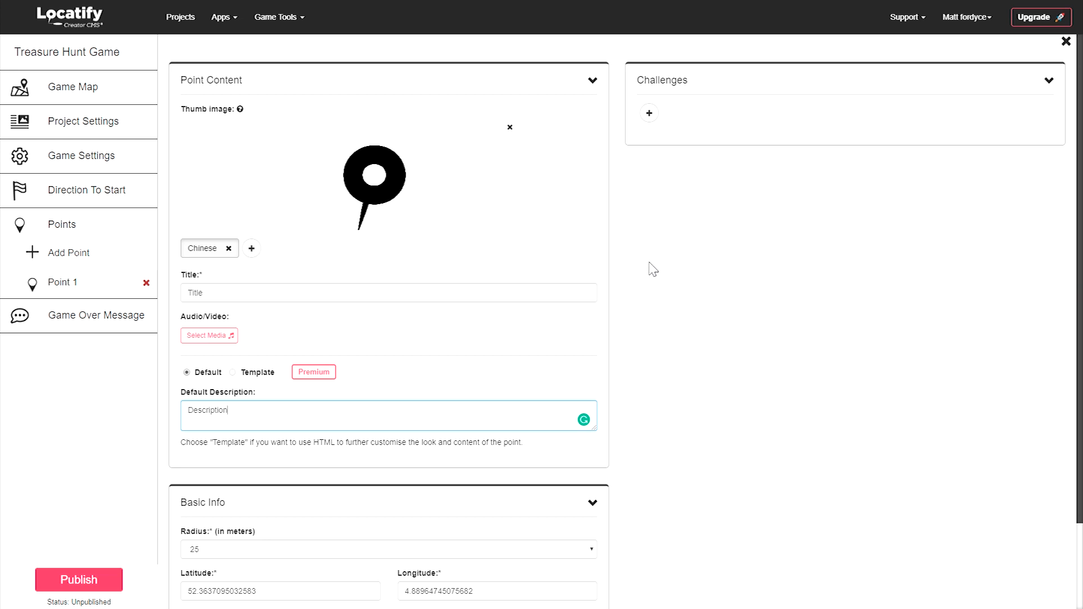
- Pick a new activation radius for Point 1 from the Basic Info radius dropdown
{"action": "left_click", "coordinate": [590, 80]}
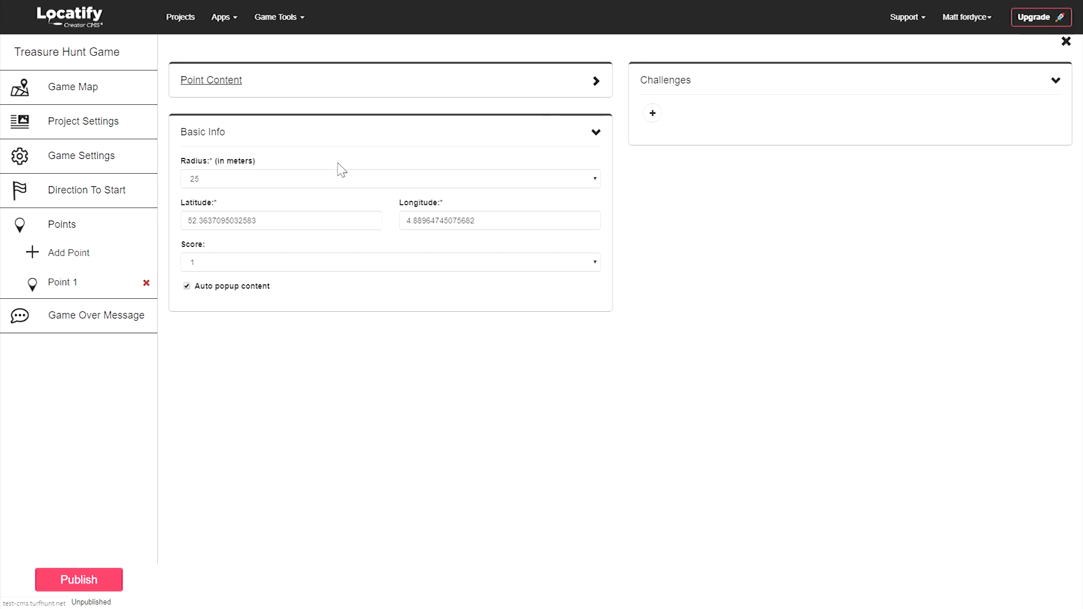
{"action": "mouse_move", "coordinate": [597, 185]}
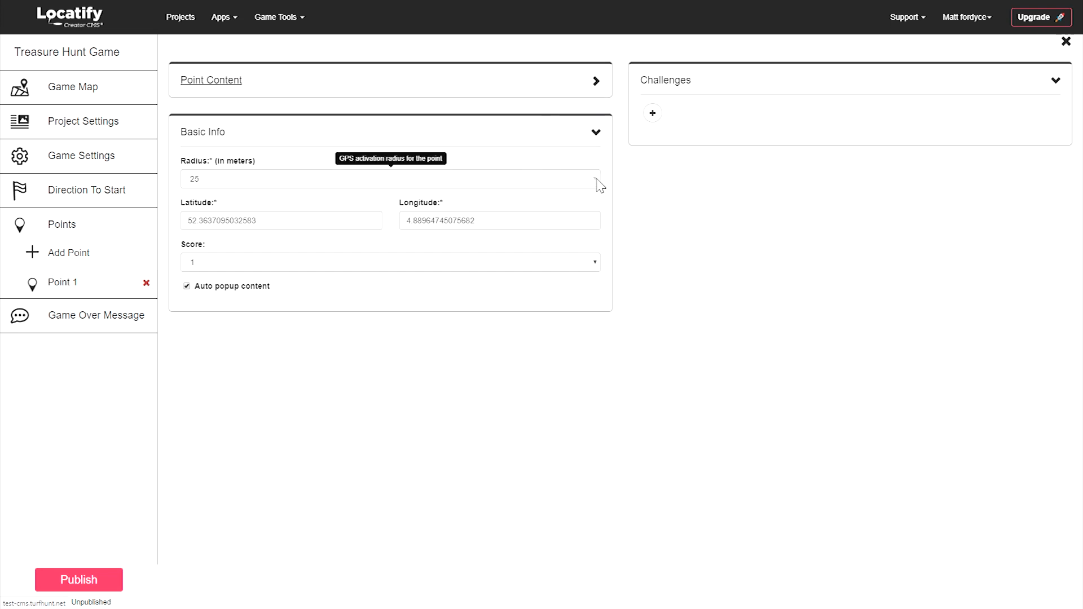
{"action": "left_click", "coordinate": [389, 178]}
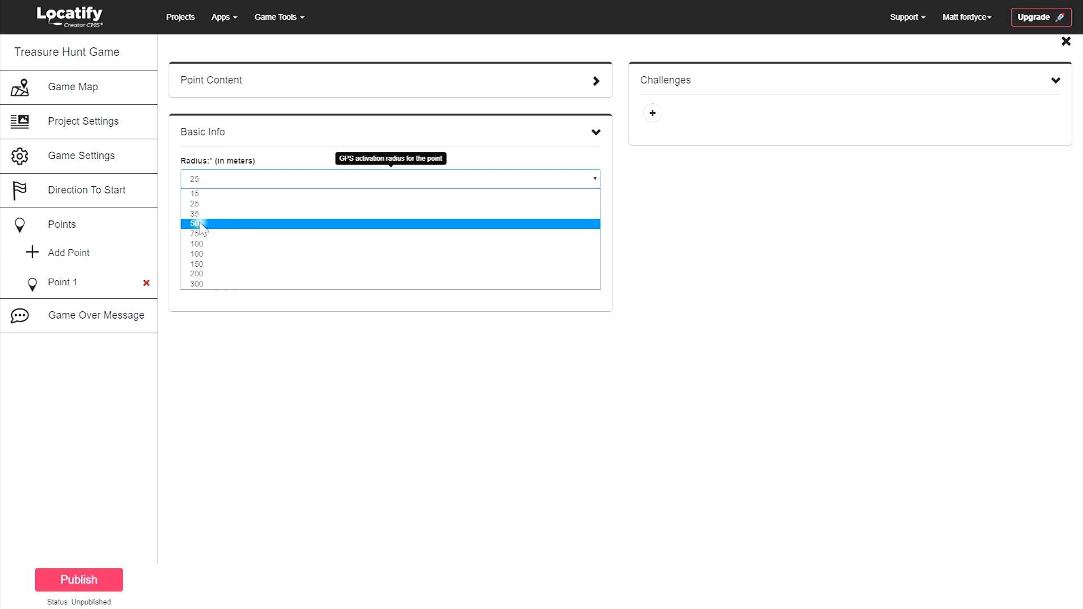
{"action": "left_click", "coordinate": [197, 224]}
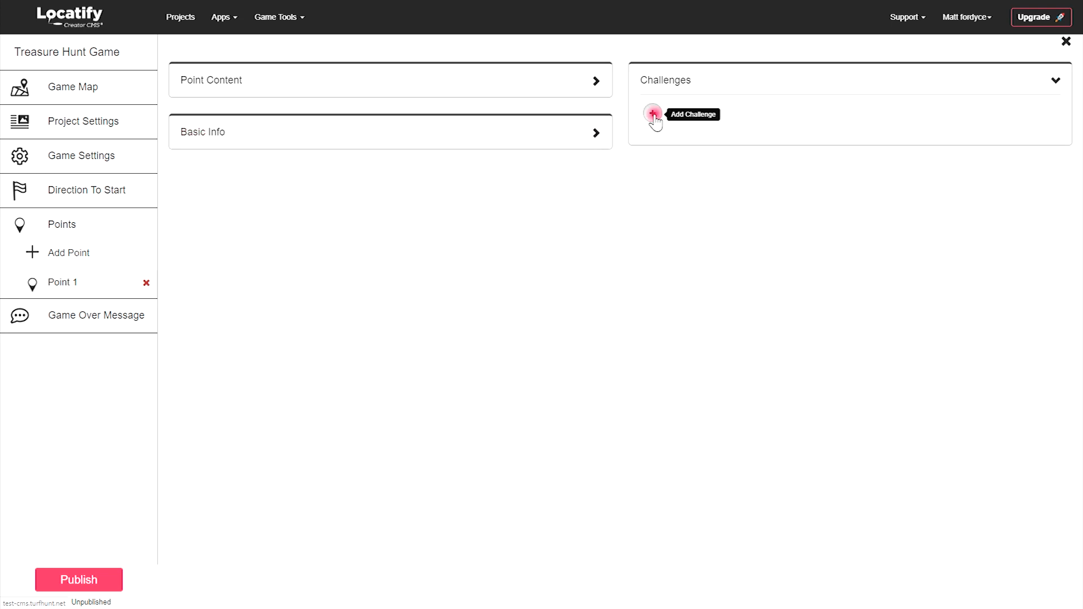
- Add Challenge 1 to Point 1 as a memory game scoring 5, easy difficulty
{"action": "left_click", "coordinate": [653, 114]}
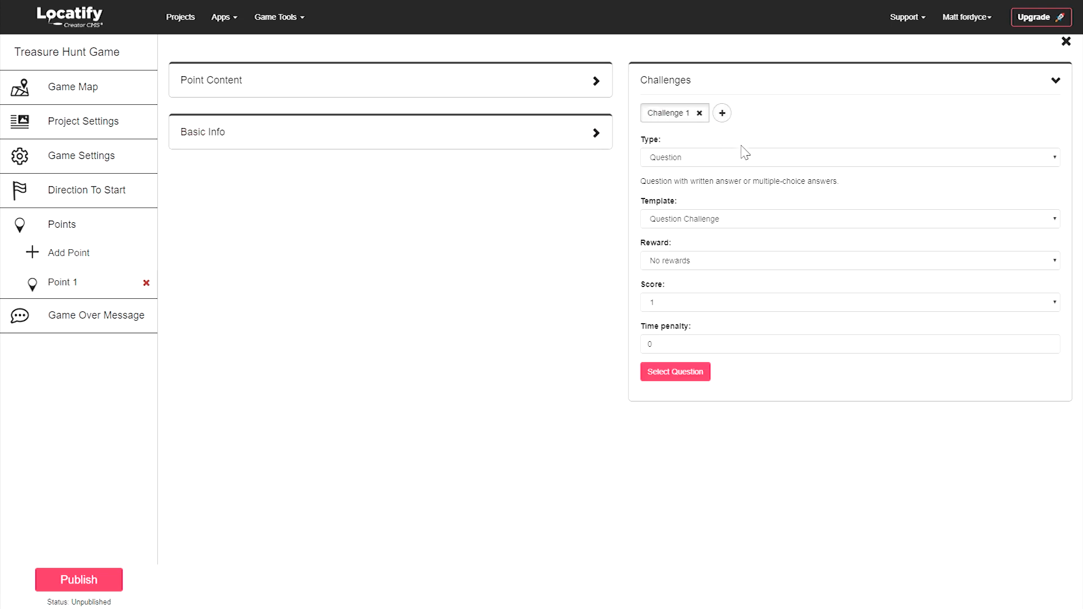
{"action": "left_click", "coordinate": [848, 157]}
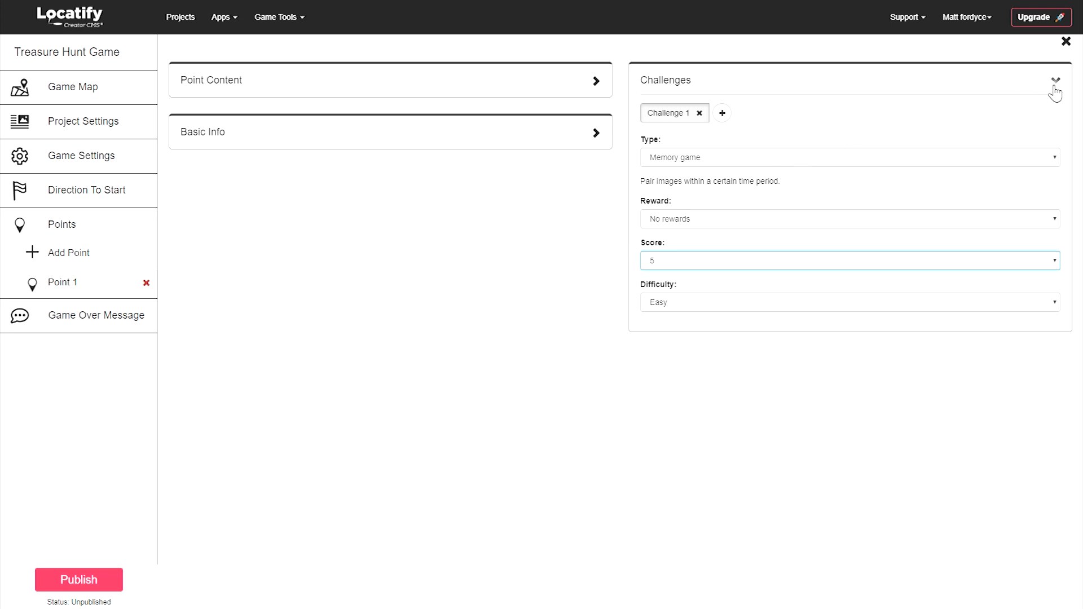
{"action": "left_click", "coordinate": [1054, 80]}
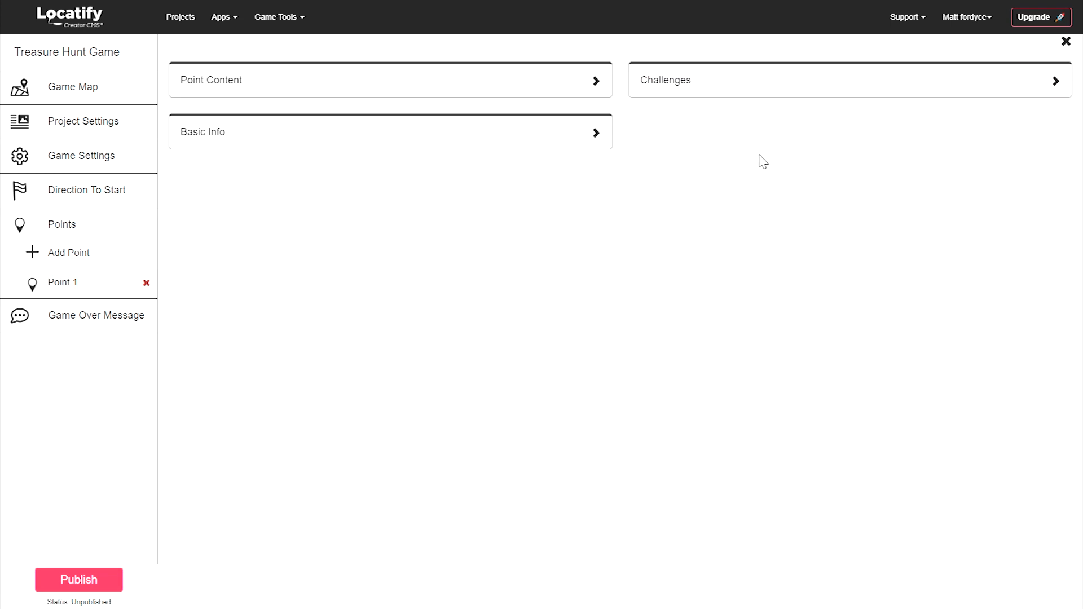
{"action": "mouse_move", "coordinate": [453, 280]}
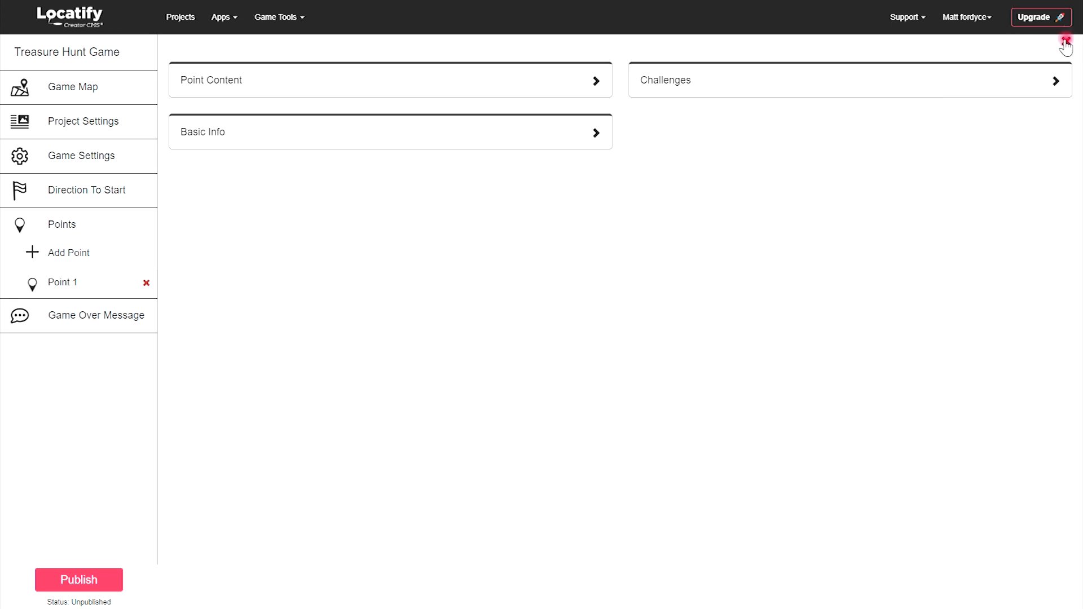
- Add Point 2 near Café De Klos and connect it to Point 1
{"action": "left_click", "coordinate": [71, 87]}
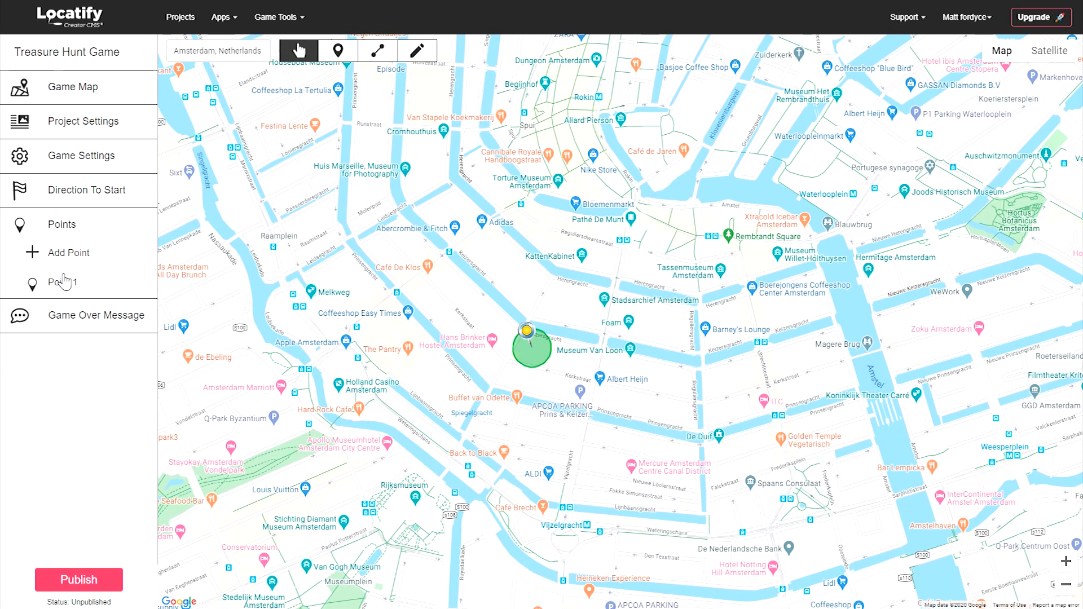
{"action": "left_click", "coordinate": [336, 50]}
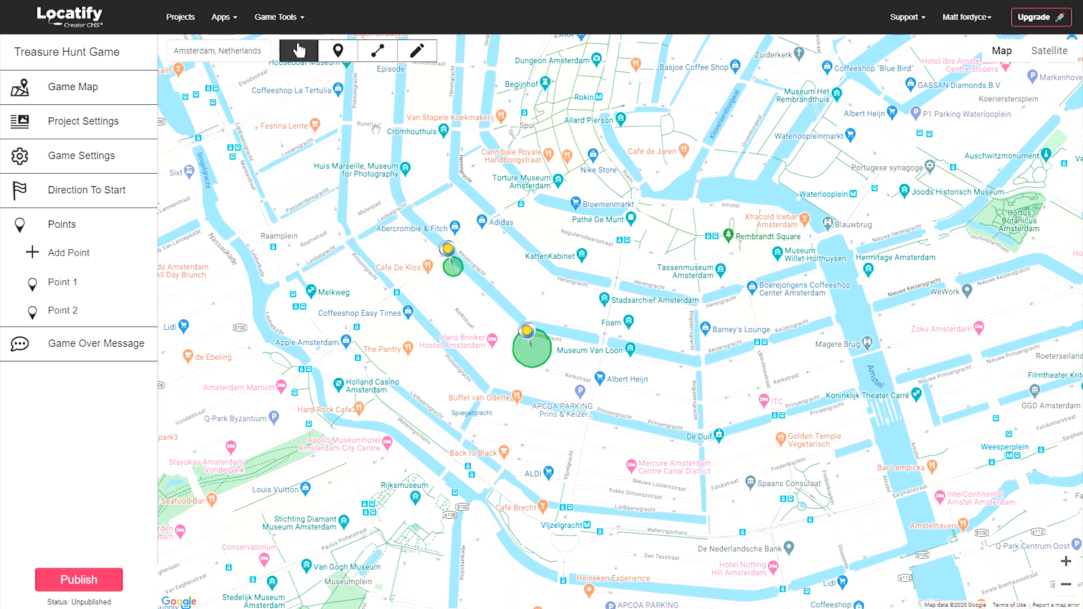
{"action": "left_click", "coordinate": [376, 49]}
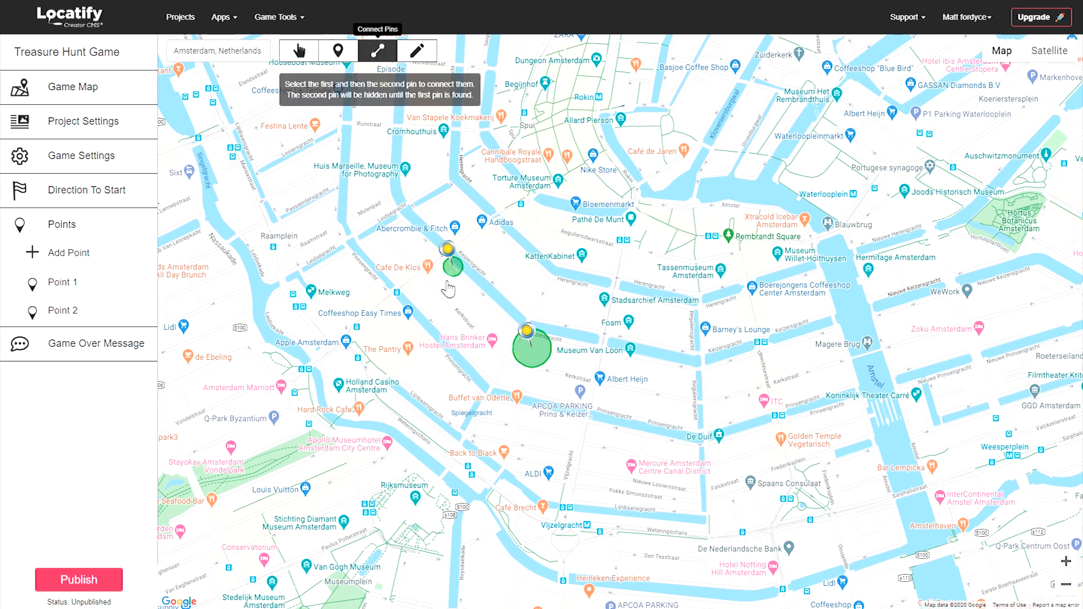
{"action": "left_click", "coordinate": [525, 335]}
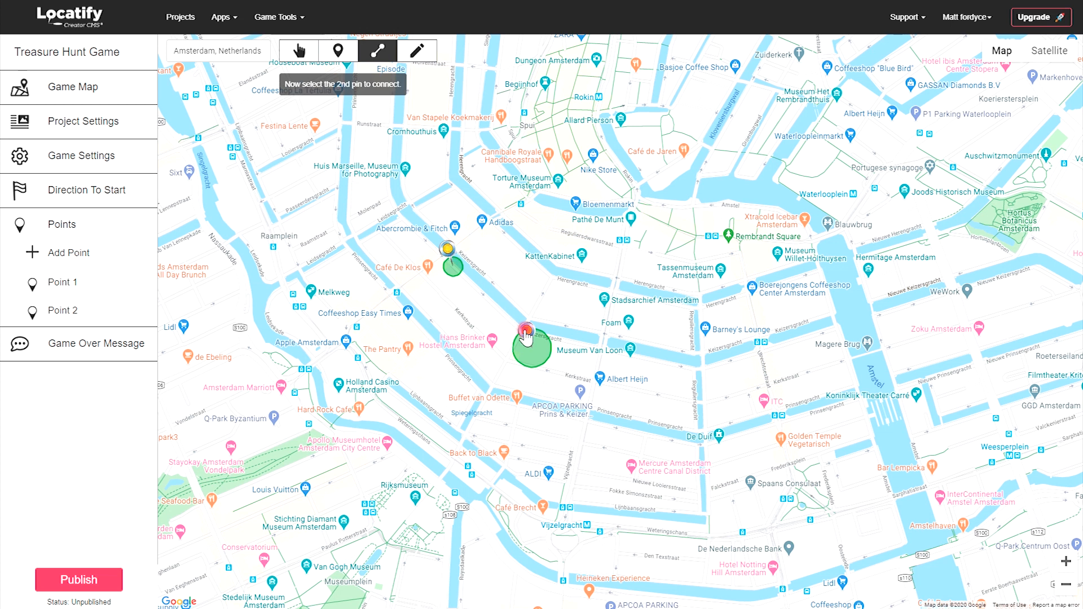
{"action": "left_click", "coordinate": [530, 345]}
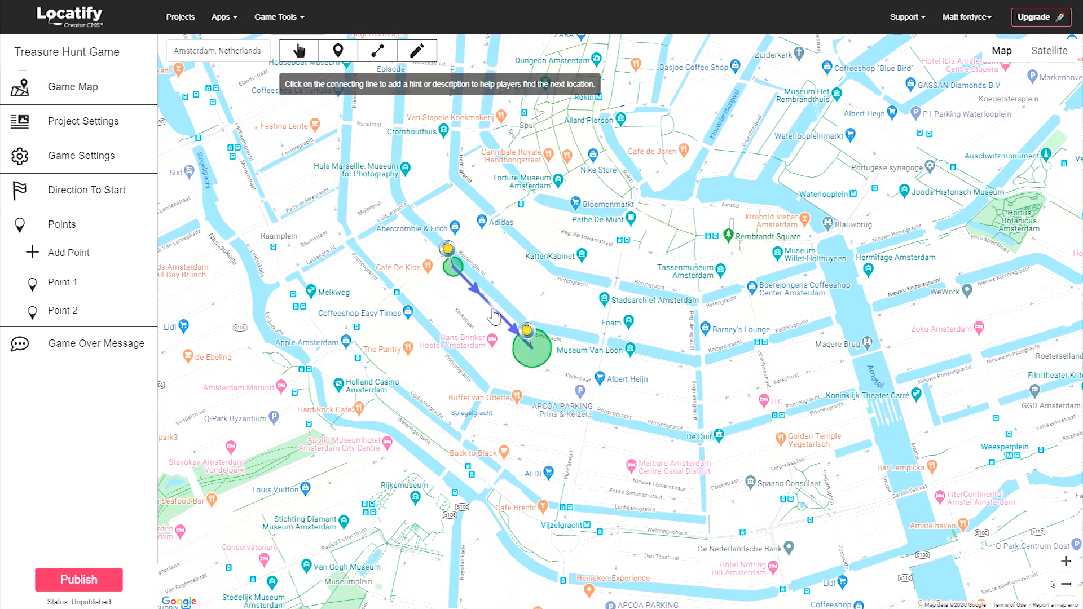
- Type 'Hint' in the connecting line's directions, then delete that connection
{"action": "left_click", "coordinate": [489, 314]}
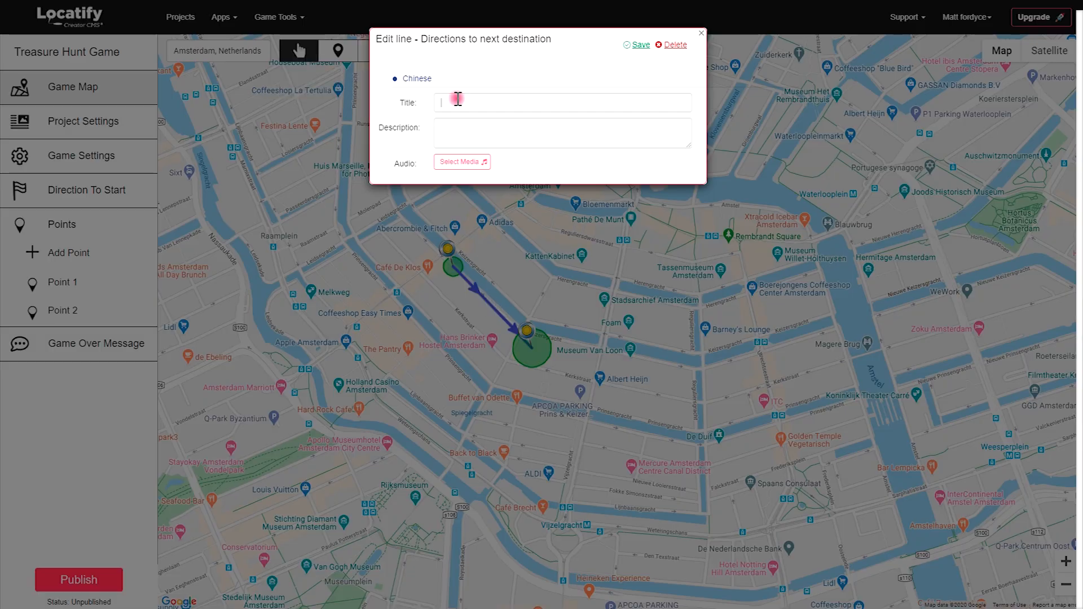
{"action": "type", "text": "Hint"}
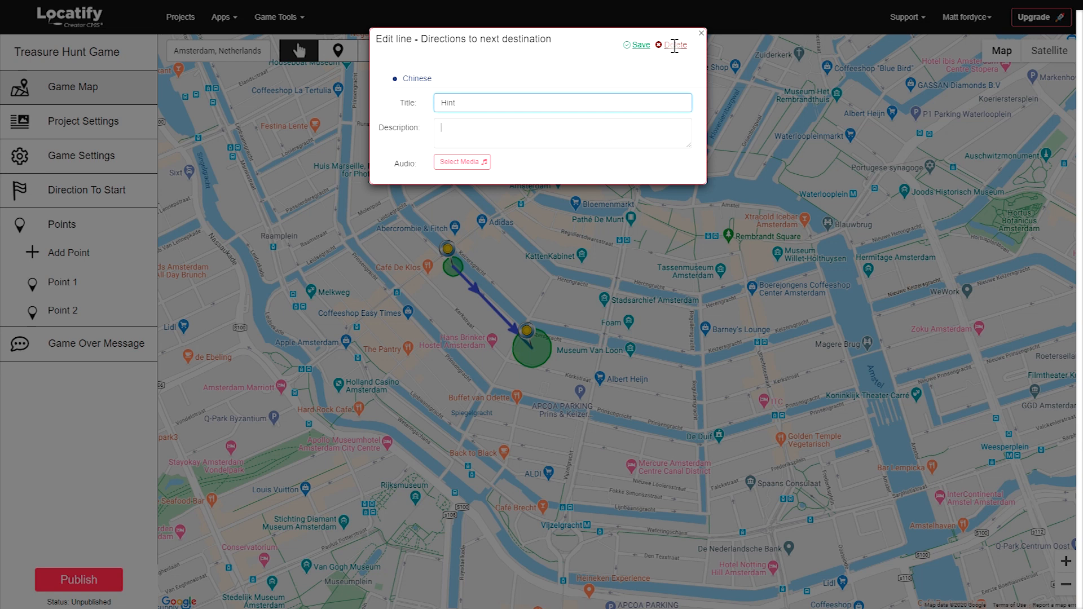
{"action": "left_click", "coordinate": [674, 44]}
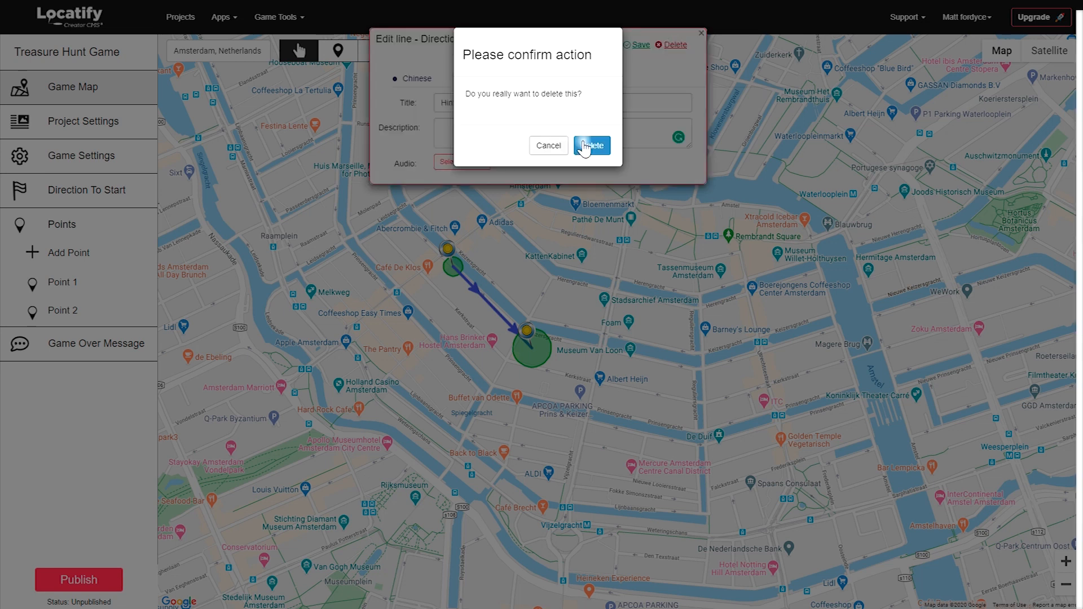
{"action": "left_click", "coordinate": [591, 145]}
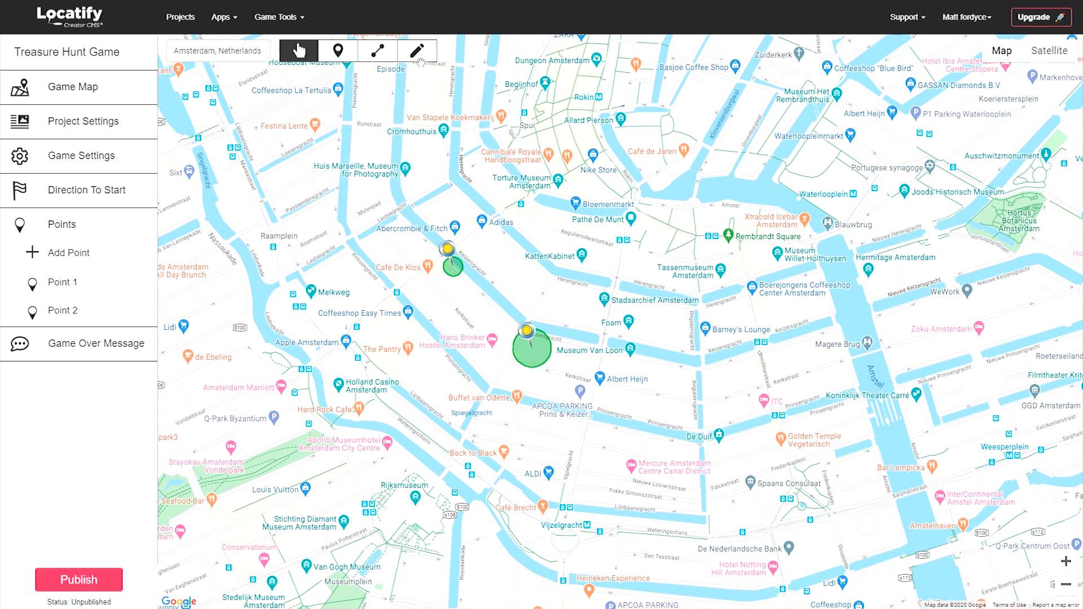
- Draw a pencil path from Point 2 southeast toward Point 1
{"action": "left_click", "coordinate": [416, 50]}
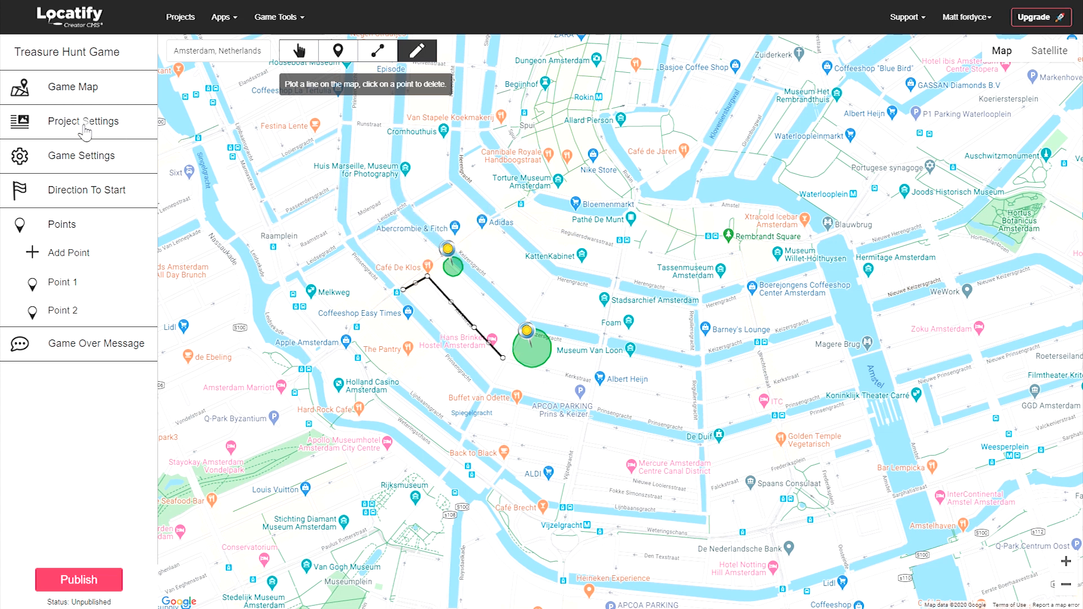
- Set the black pin image as the game logo in project information
{"action": "left_click", "coordinate": [82, 122]}
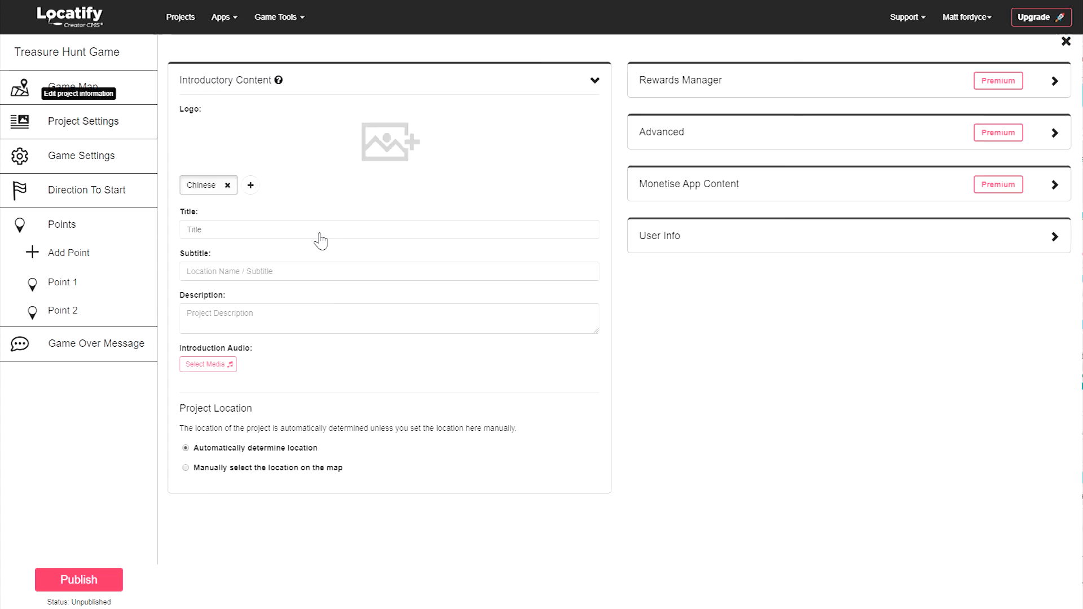
{"action": "mouse_move", "coordinate": [285, 134]}
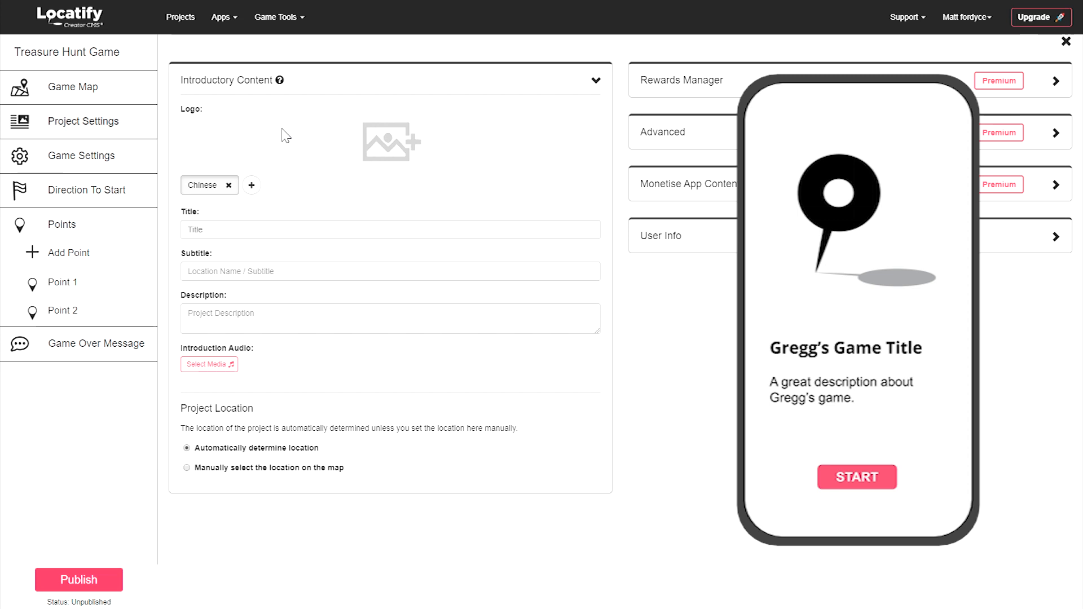
{"action": "left_click", "coordinate": [390, 143]}
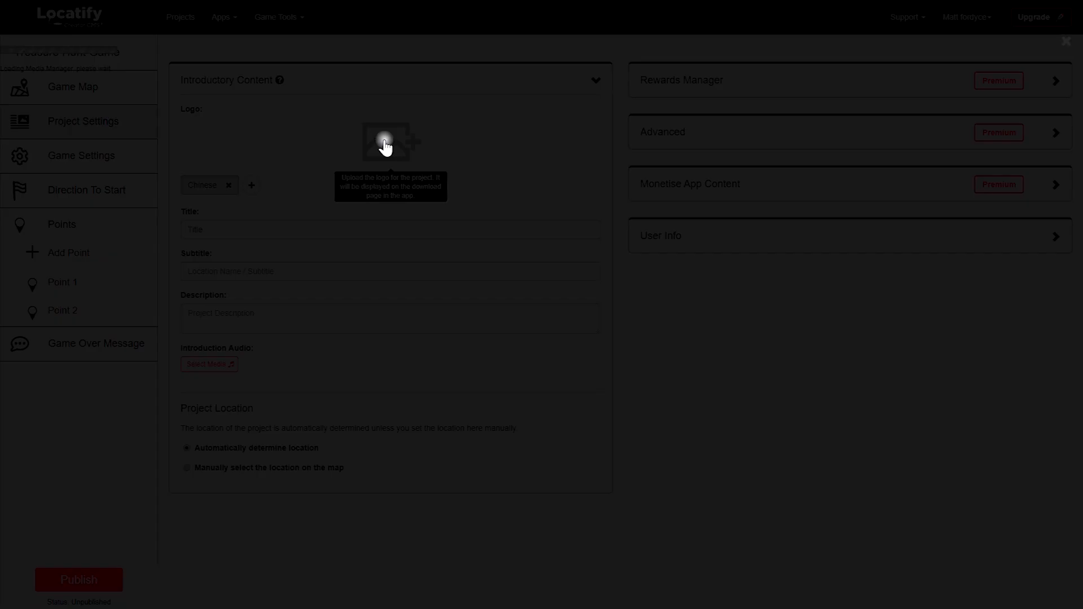
{"action": "left_click", "coordinate": [391, 141]}
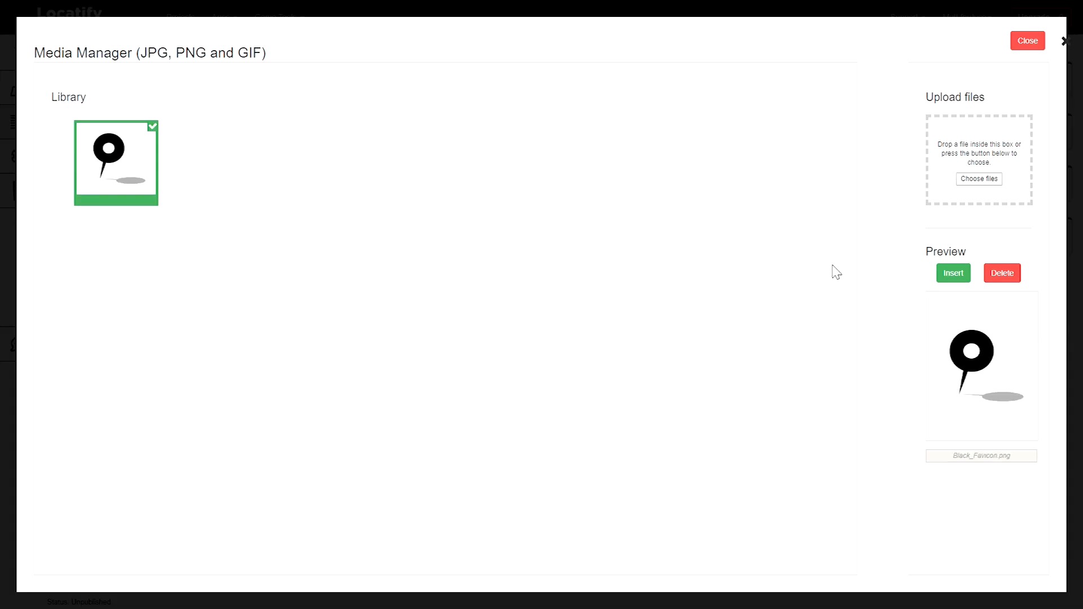
{"action": "left_click", "coordinate": [952, 273]}
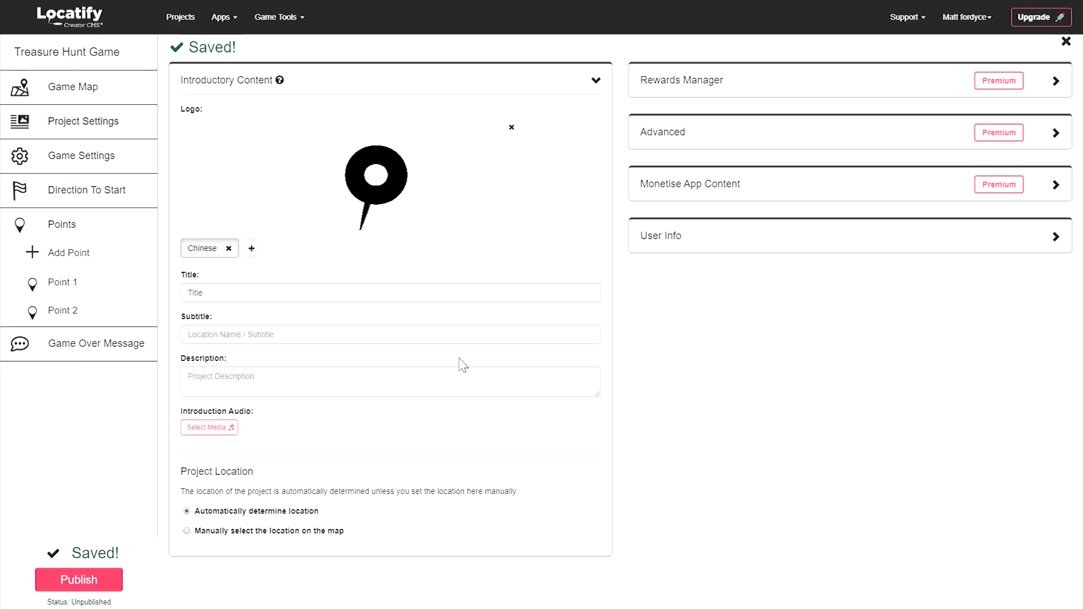
- Type 'Pro' in the project settings and expand then collapse Tour Options
{"action": "type", "text": "Project title"}
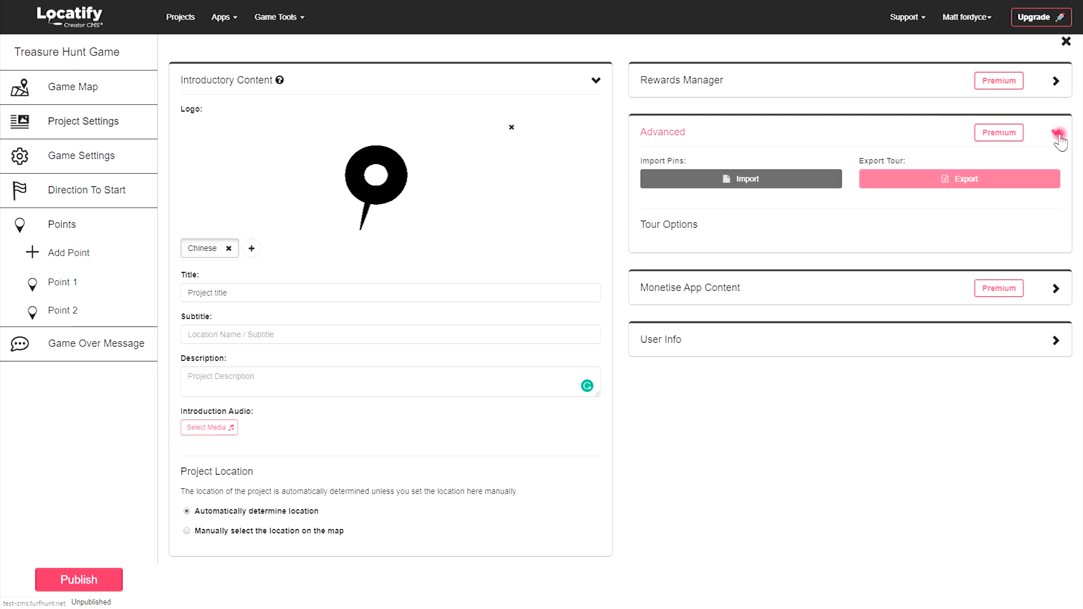
{"action": "left_click", "coordinate": [1060, 133]}
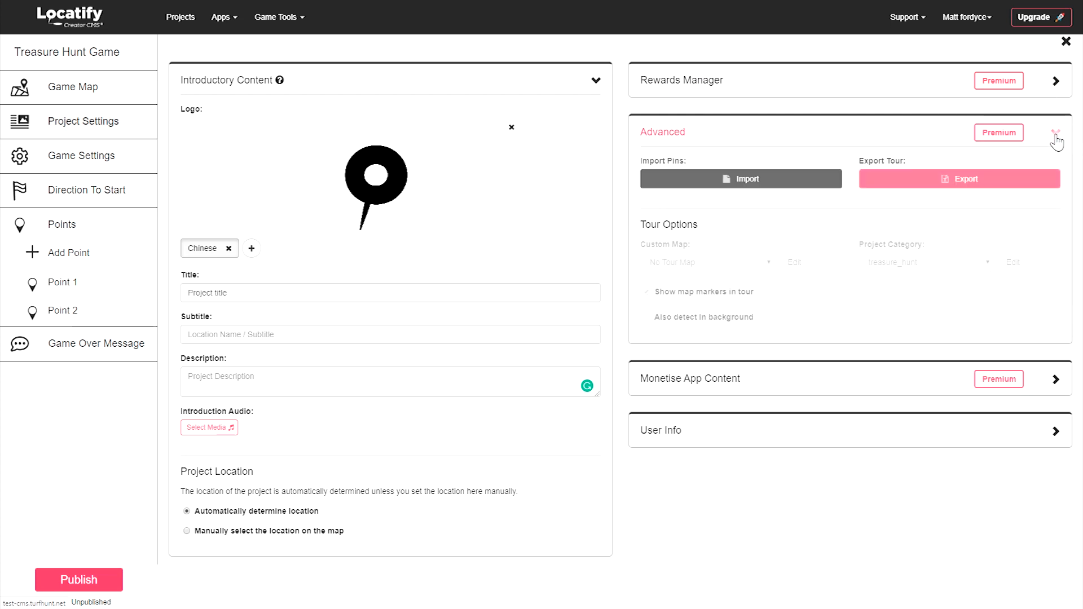
{"action": "left_click", "coordinate": [1055, 132]}
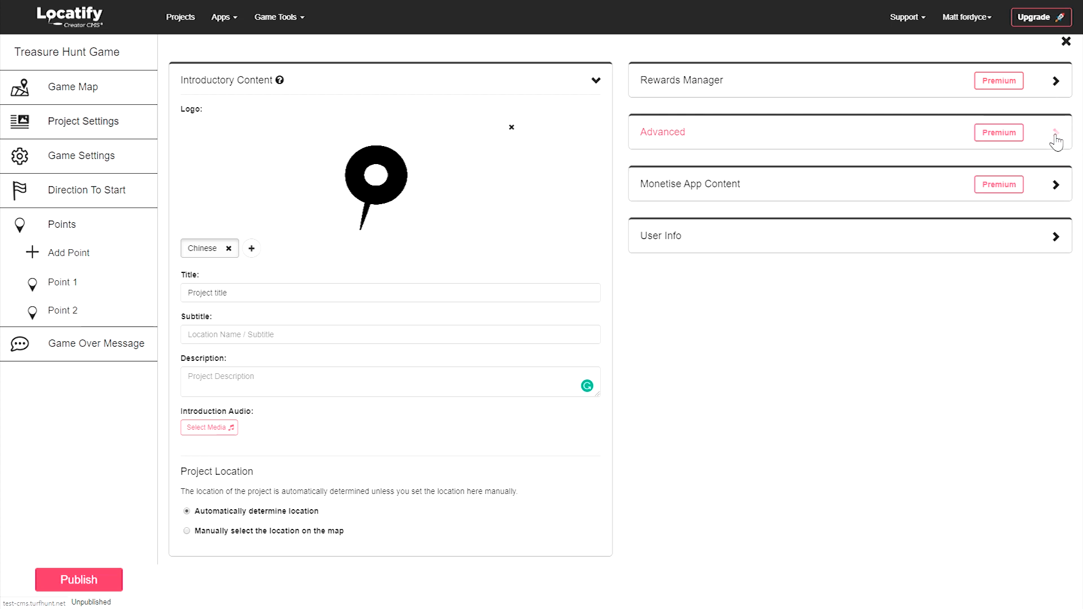
{"action": "mouse_move", "coordinate": [302, 302]}
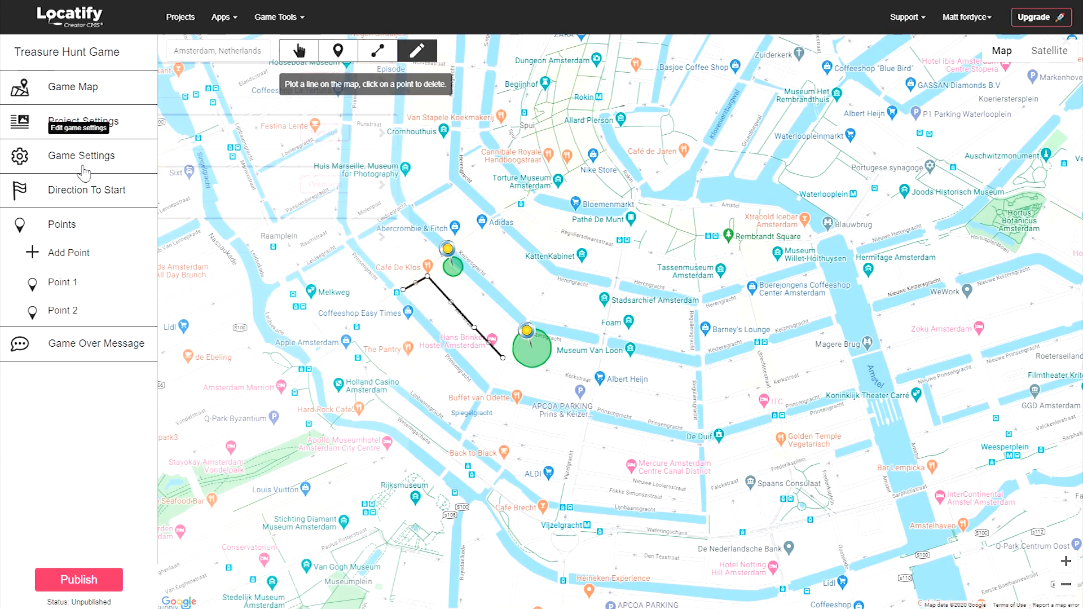
- Set Max players to 5 in Game Settings and collapse the Game Control Panel
{"action": "left_click", "coordinate": [81, 156]}
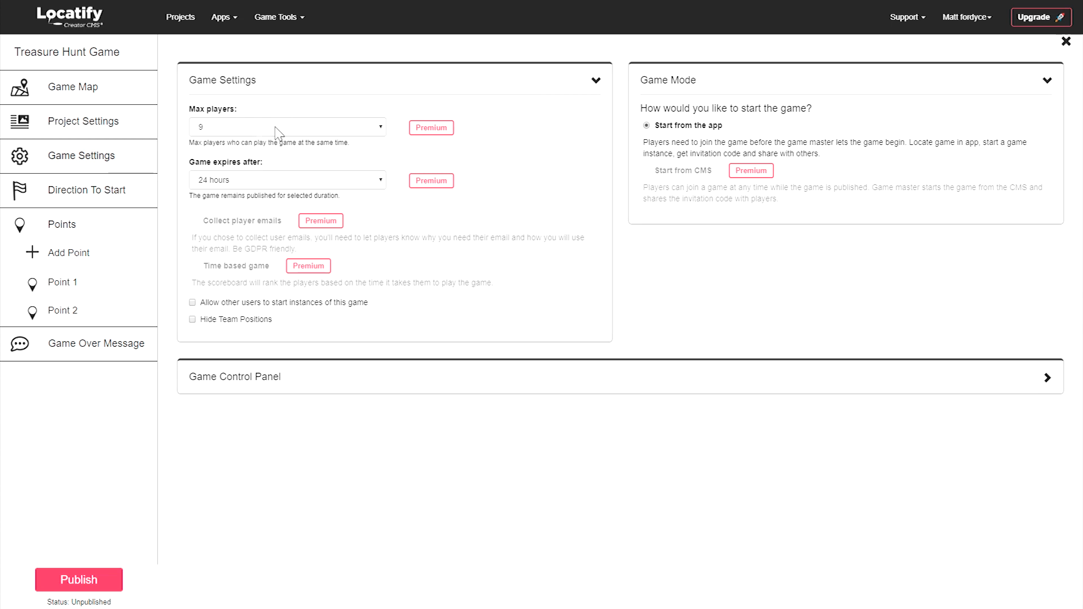
{"action": "left_click", "coordinate": [286, 127]}
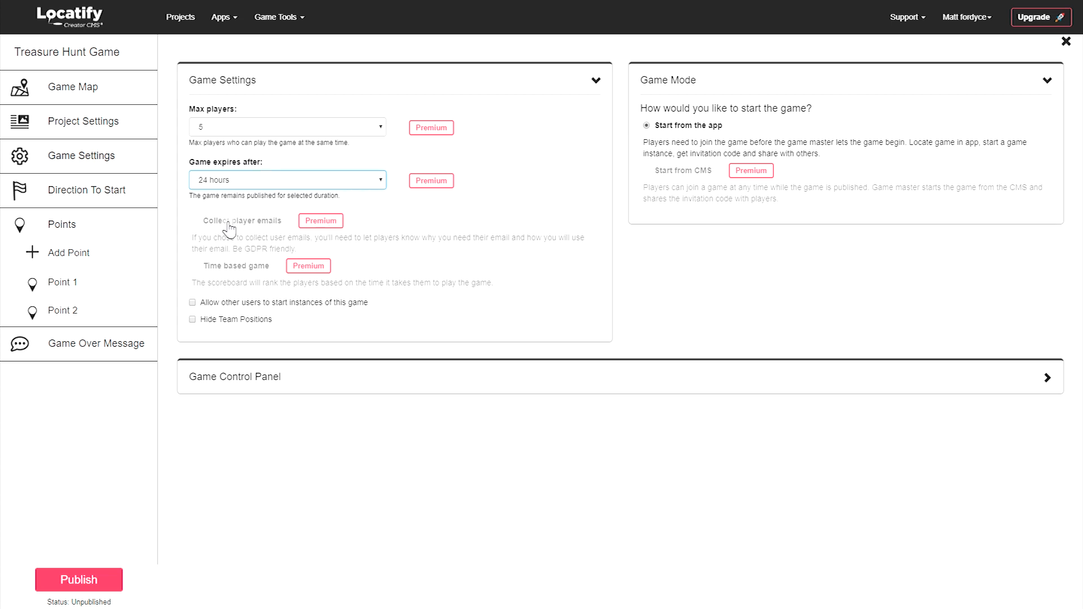
{"action": "mouse_move", "coordinate": [233, 278]}
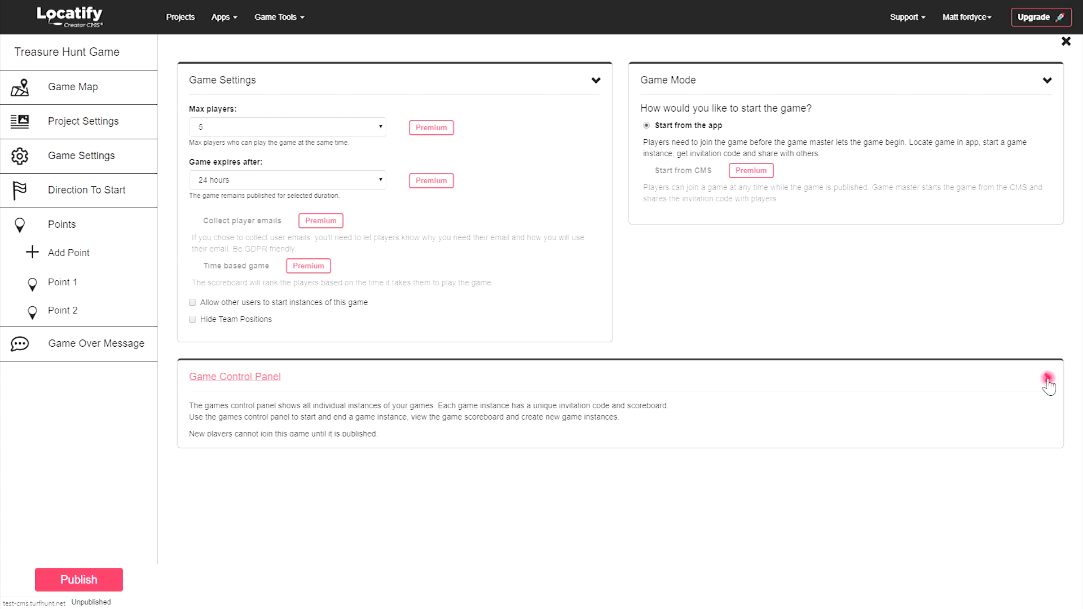
{"action": "left_click", "coordinate": [1046, 378]}
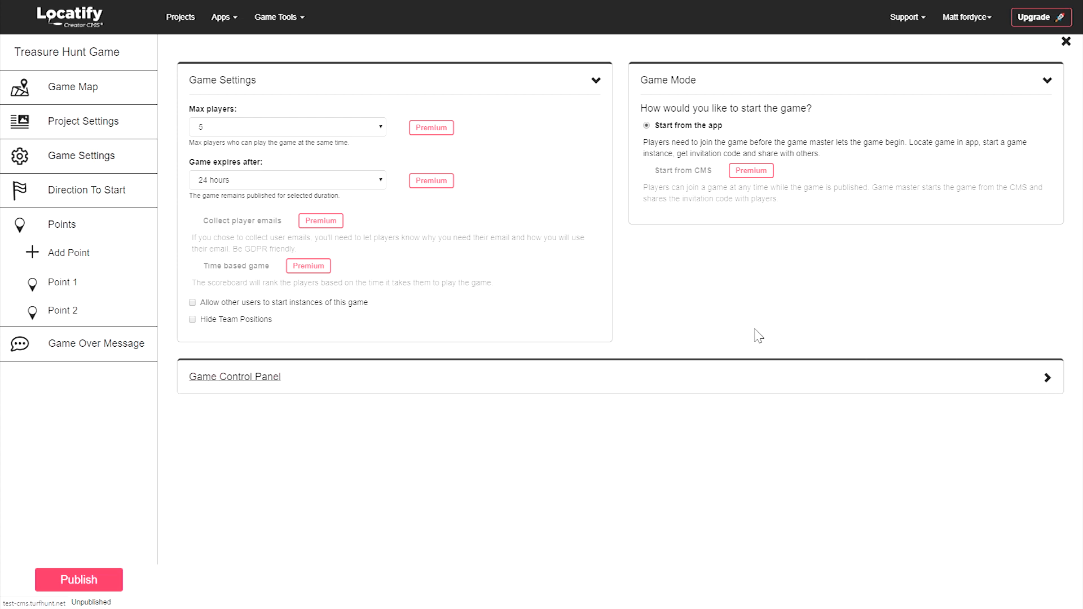
{"action": "mouse_move", "coordinate": [751, 299]}
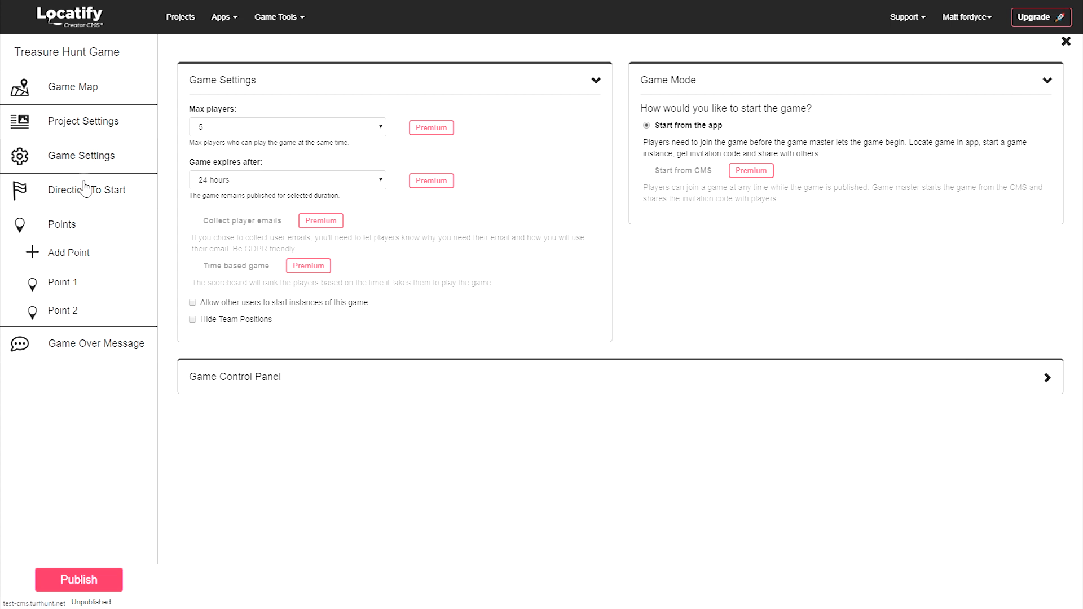
- Enter 'Start like this' as the Direction To Start title and let it auto-save
{"action": "left_click", "coordinate": [87, 191]}
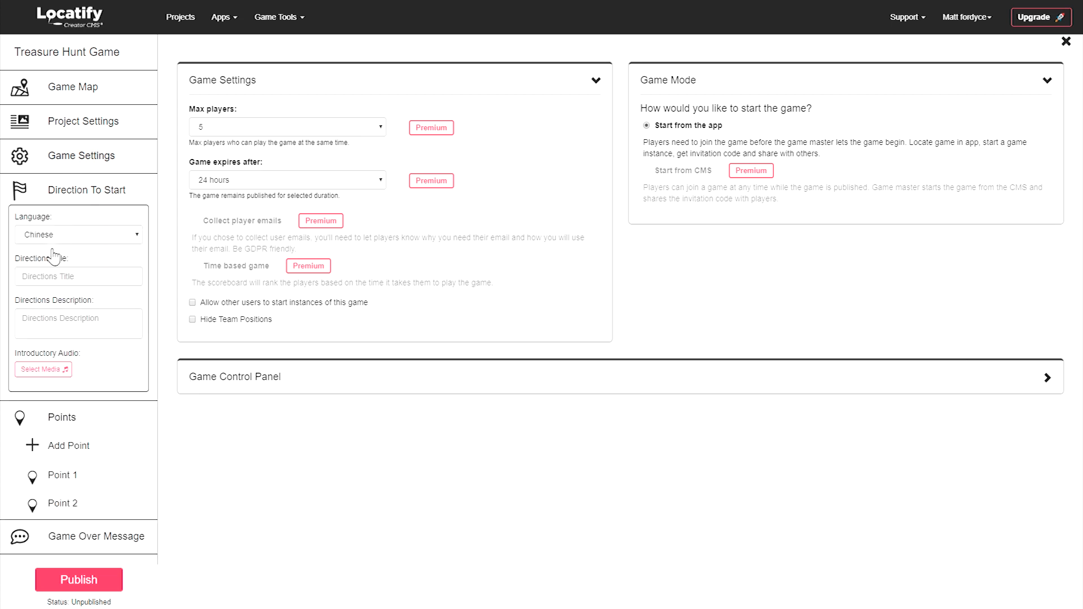
{"action": "type", "text": "S"}
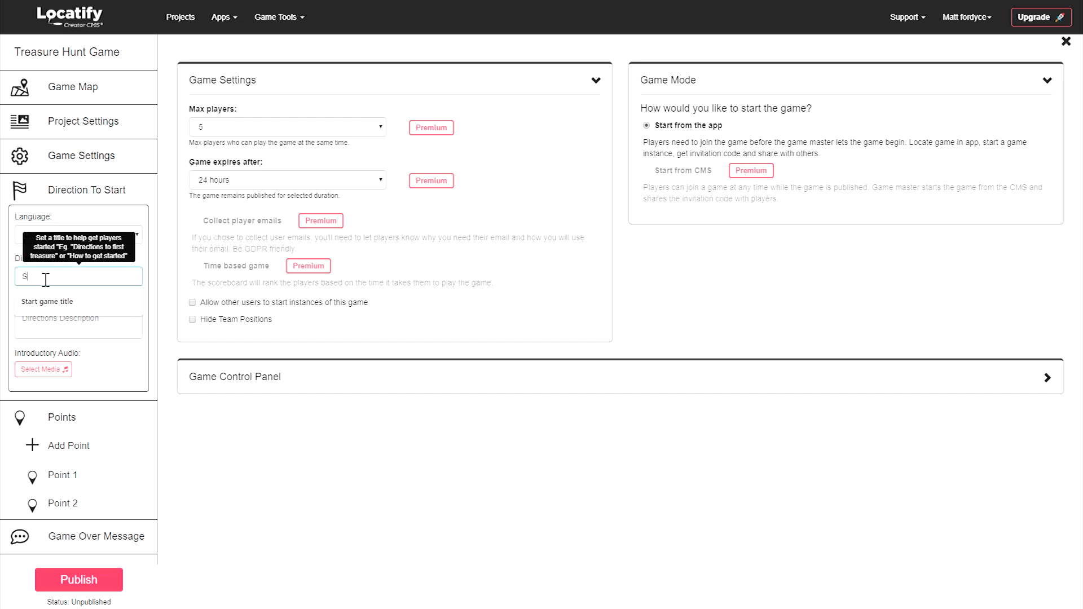
{"action": "type", "text": "tart like this"}
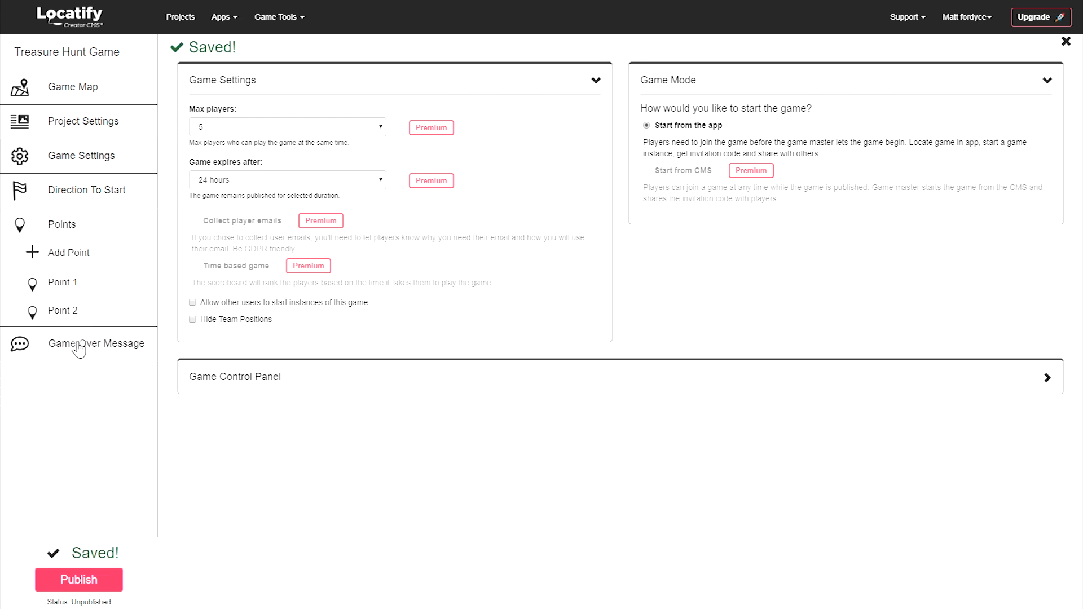
{"action": "left_click", "coordinate": [106, 343]}
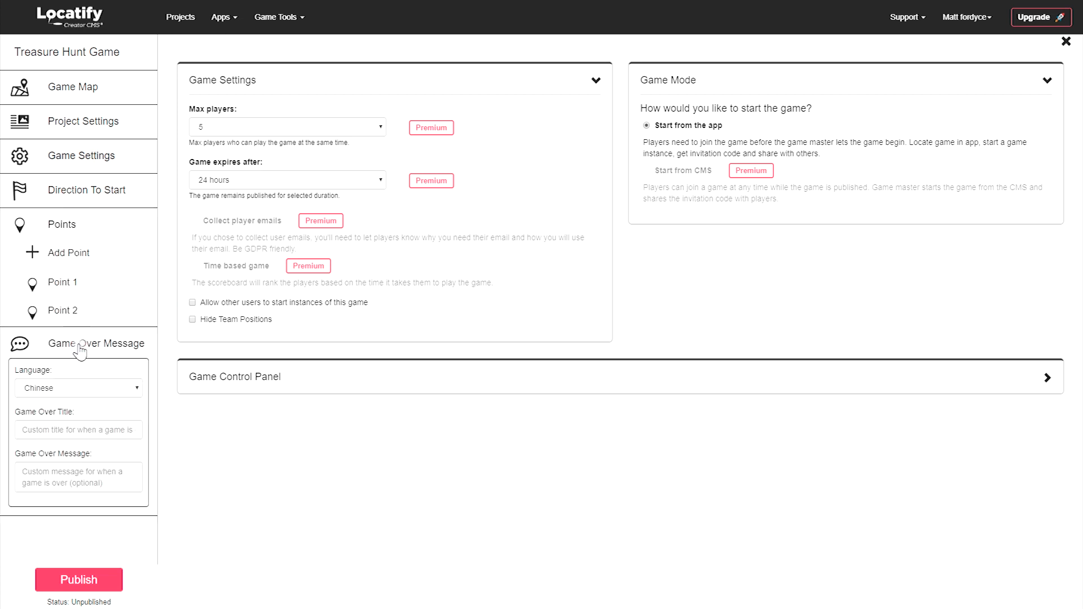
{"action": "left_click", "coordinate": [97, 344]}
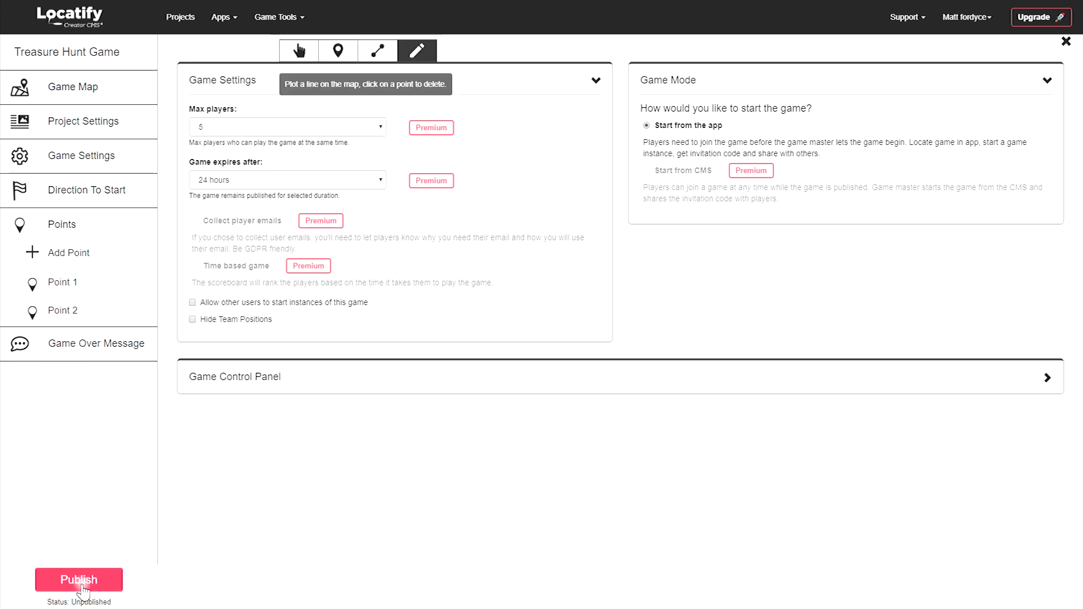
- Publish as Test on Device to generate a test version with QR and invitation codes
{"action": "left_click", "coordinate": [79, 579]}
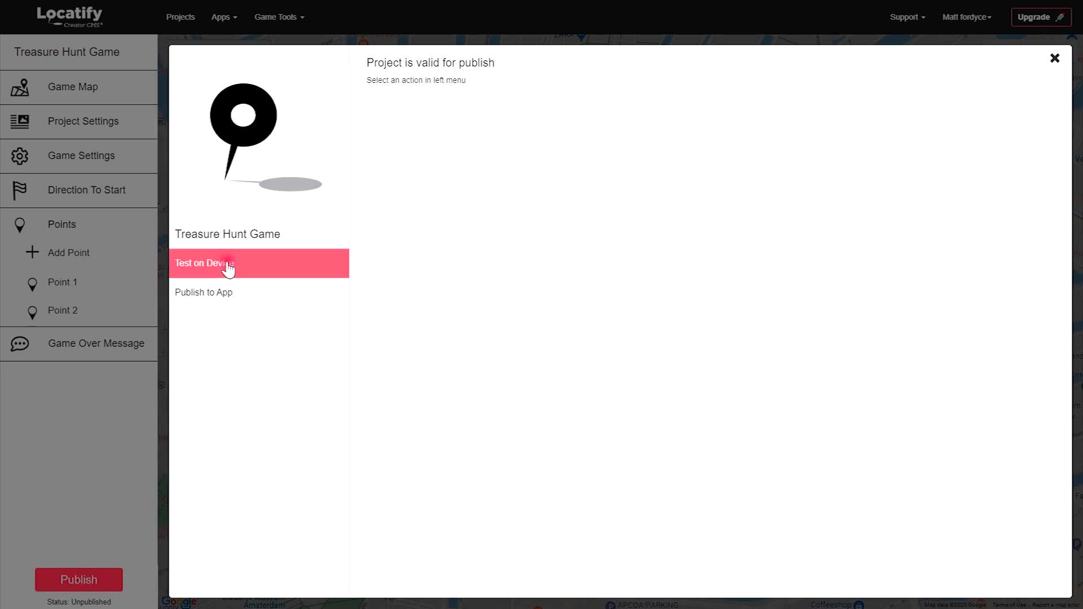
{"action": "left_click", "coordinate": [228, 263]}
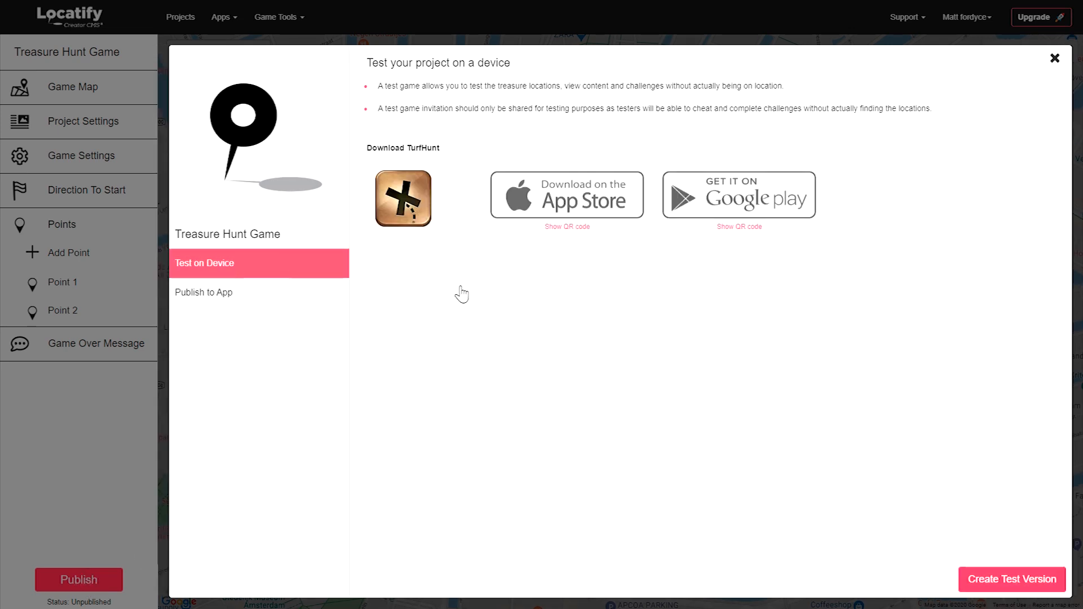
{"action": "mouse_move", "coordinate": [552, 310]}
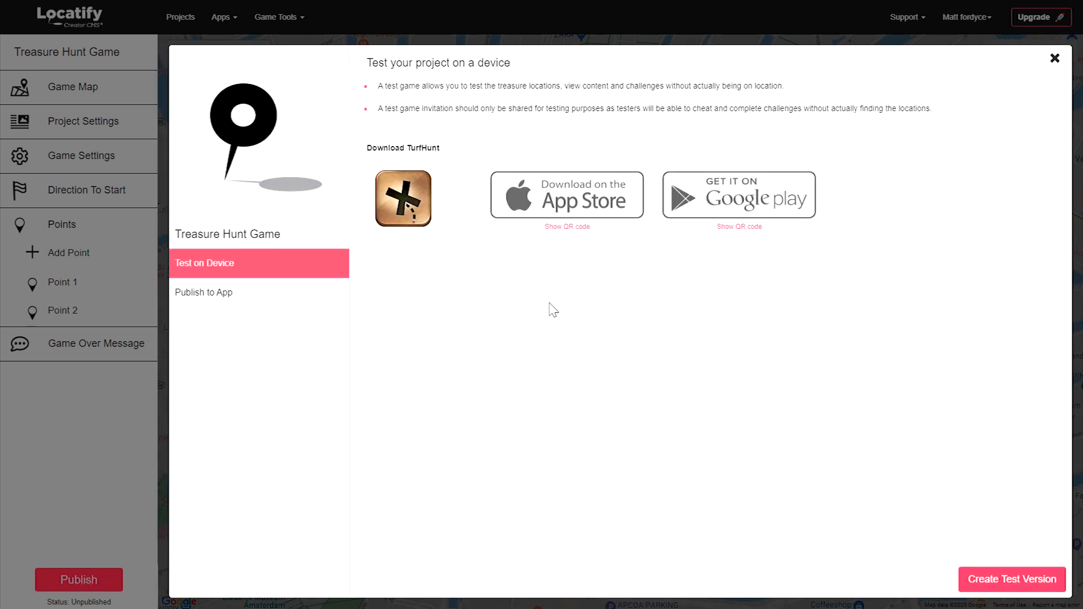
{"action": "mouse_move", "coordinate": [622, 259]}
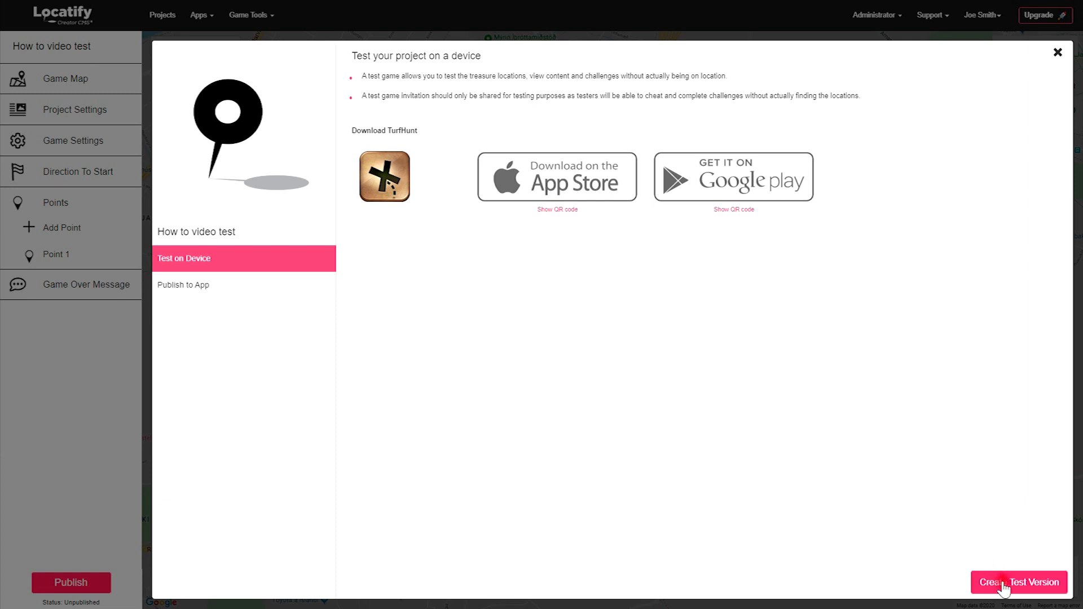
{"action": "left_click", "coordinate": [1017, 582]}
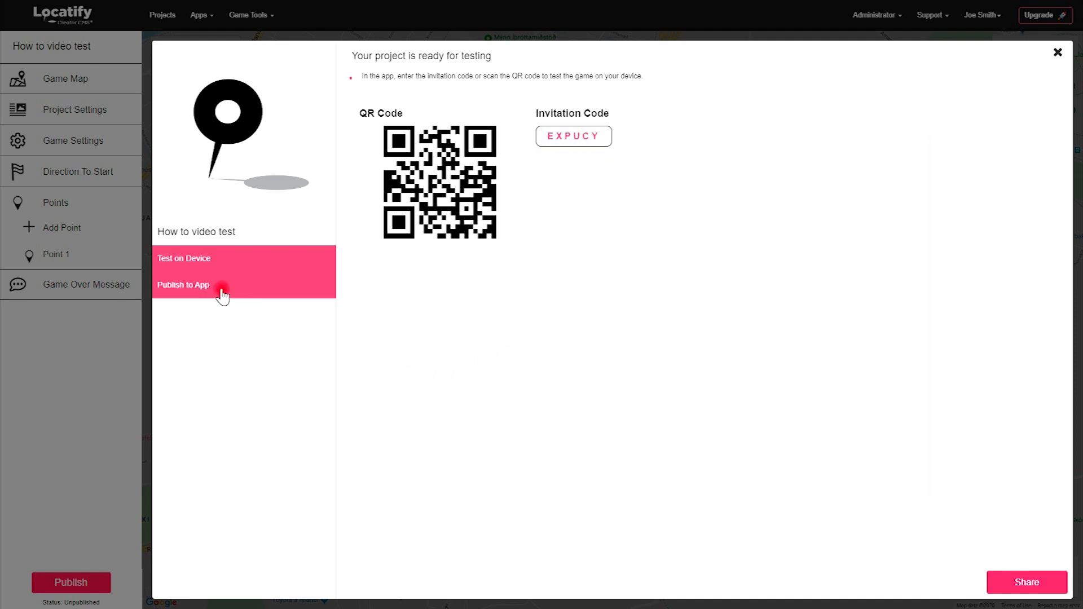
- Choose Publish to App and compare plan features with the Free Plan selected
{"action": "left_click", "coordinate": [182, 284]}
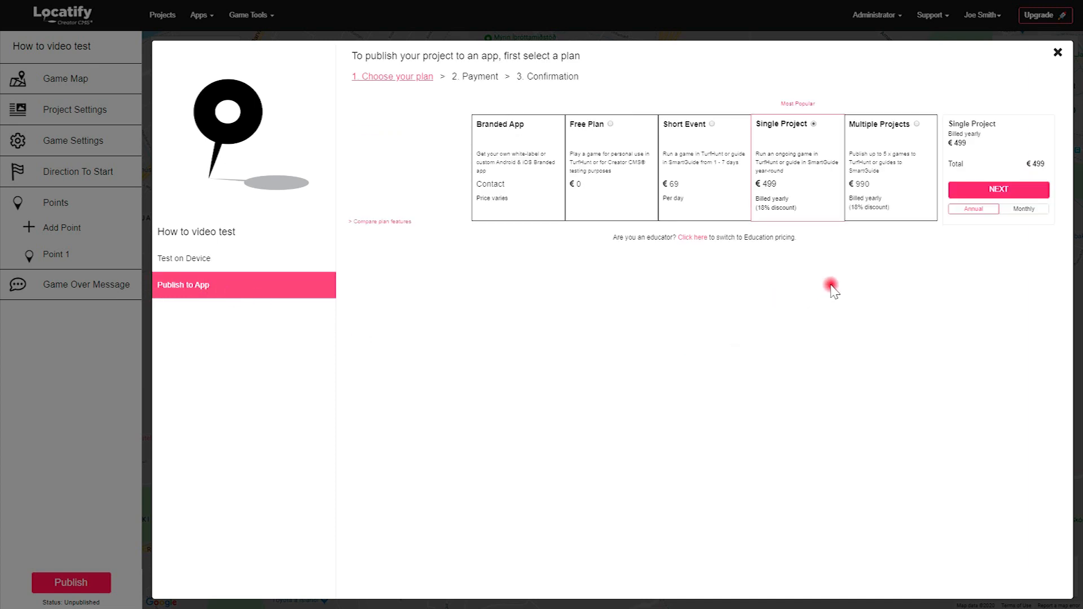
{"action": "left_click", "coordinate": [379, 221]}
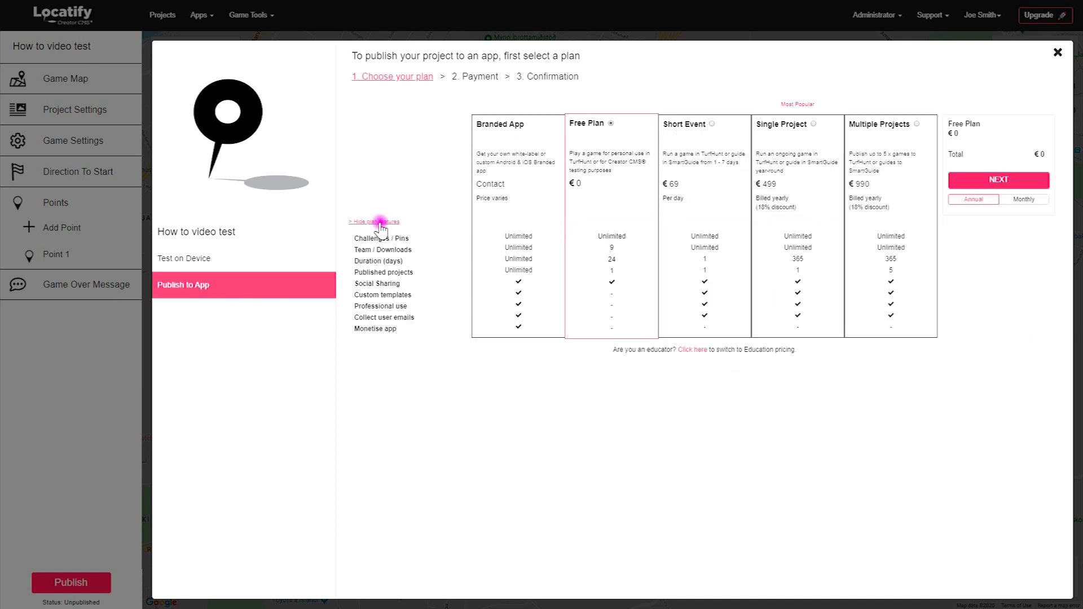